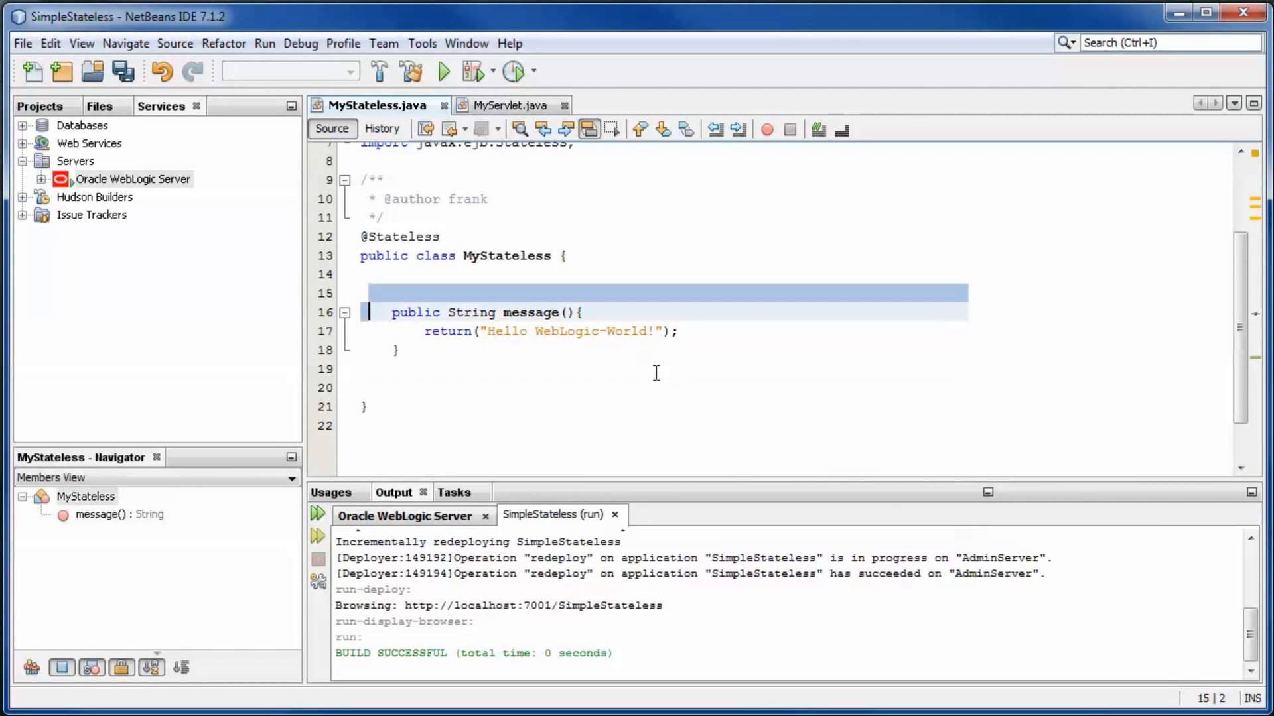
Add an asyncMessage method below message() that prints the hello text via System.out.println and returns void
{"action": "left_click", "coordinate": [656, 368]}
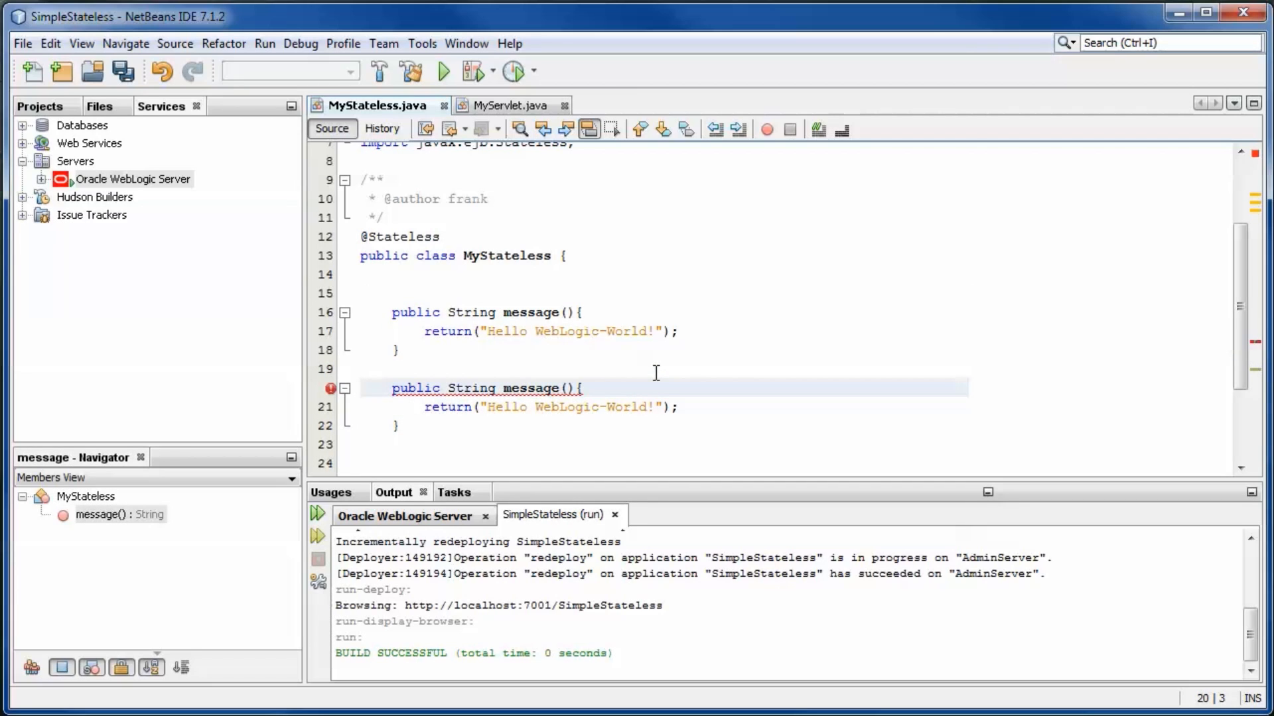
{"action": "type", "text": "a"}
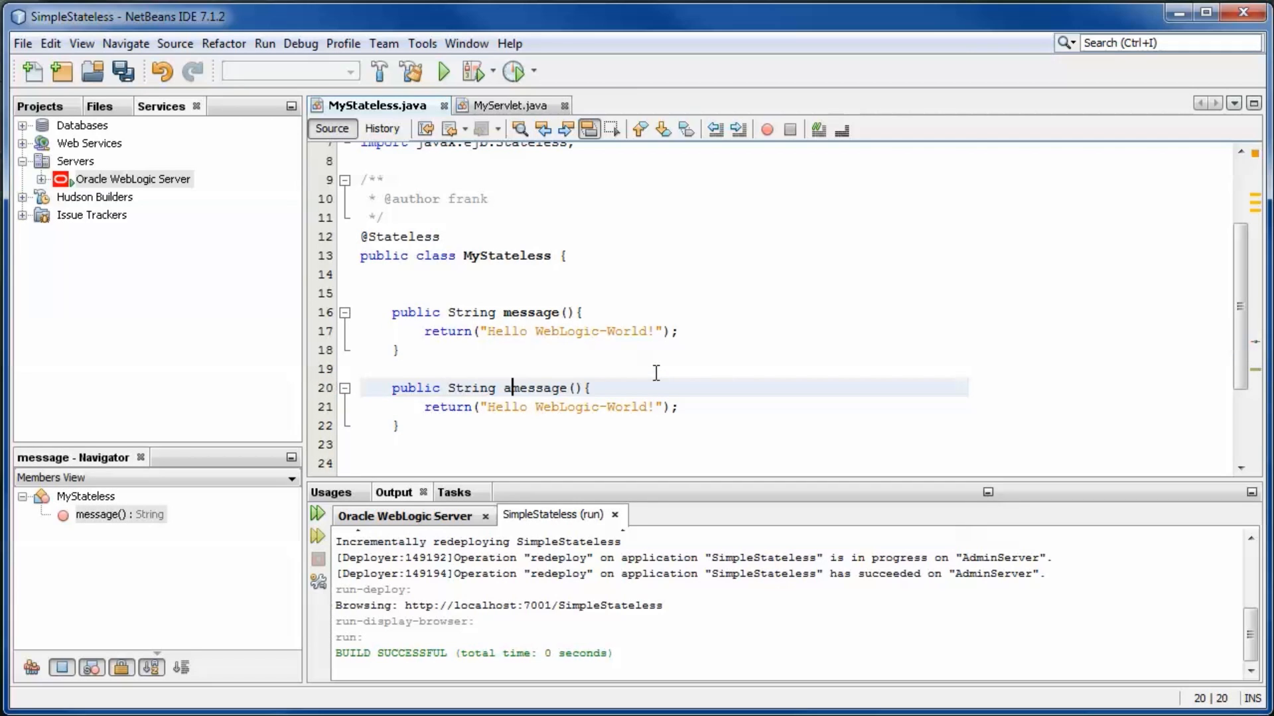
{"action": "type", "text": "syncM"}
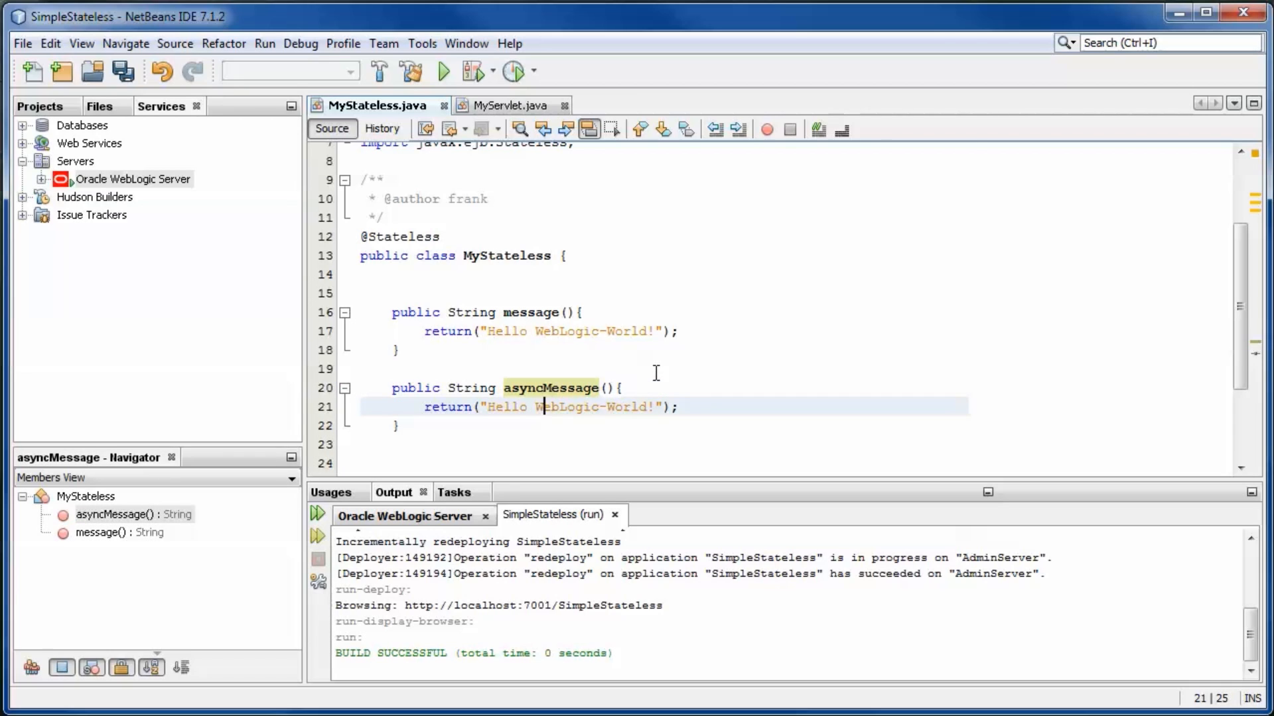
{"action": "type", "text": "so"}
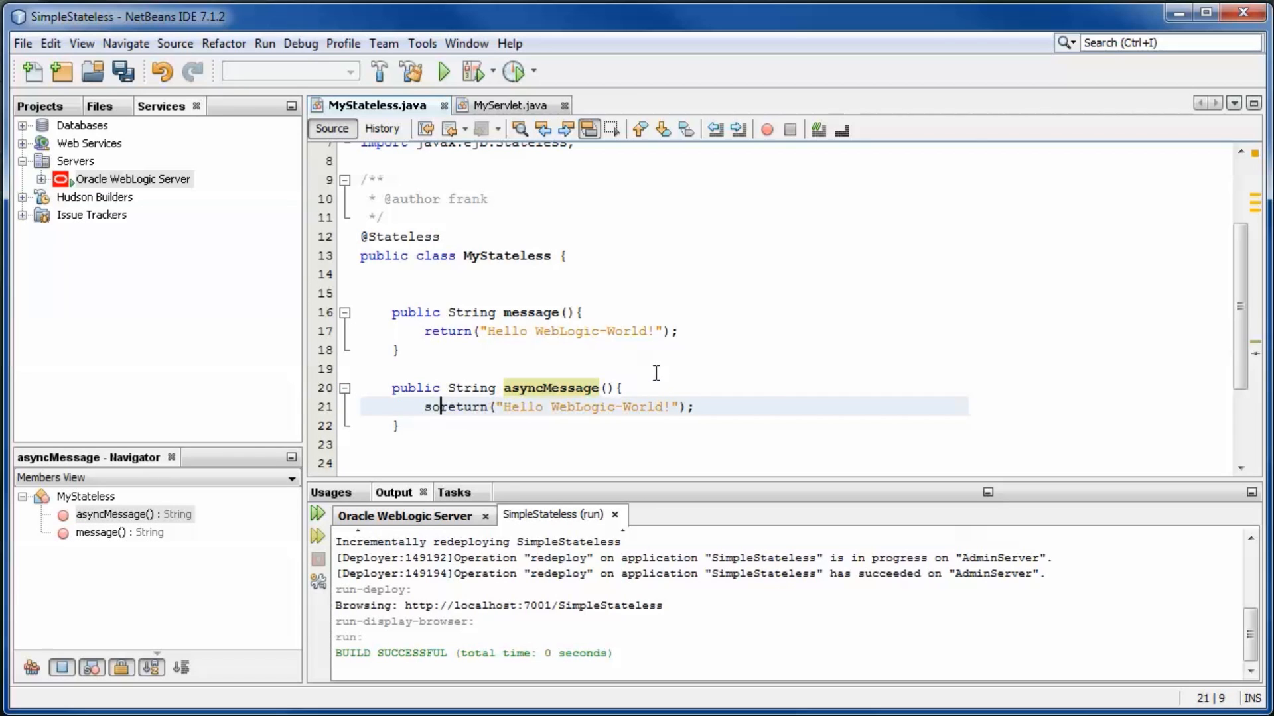
{"action": "type", "text": "System.out.println(\"\")"}
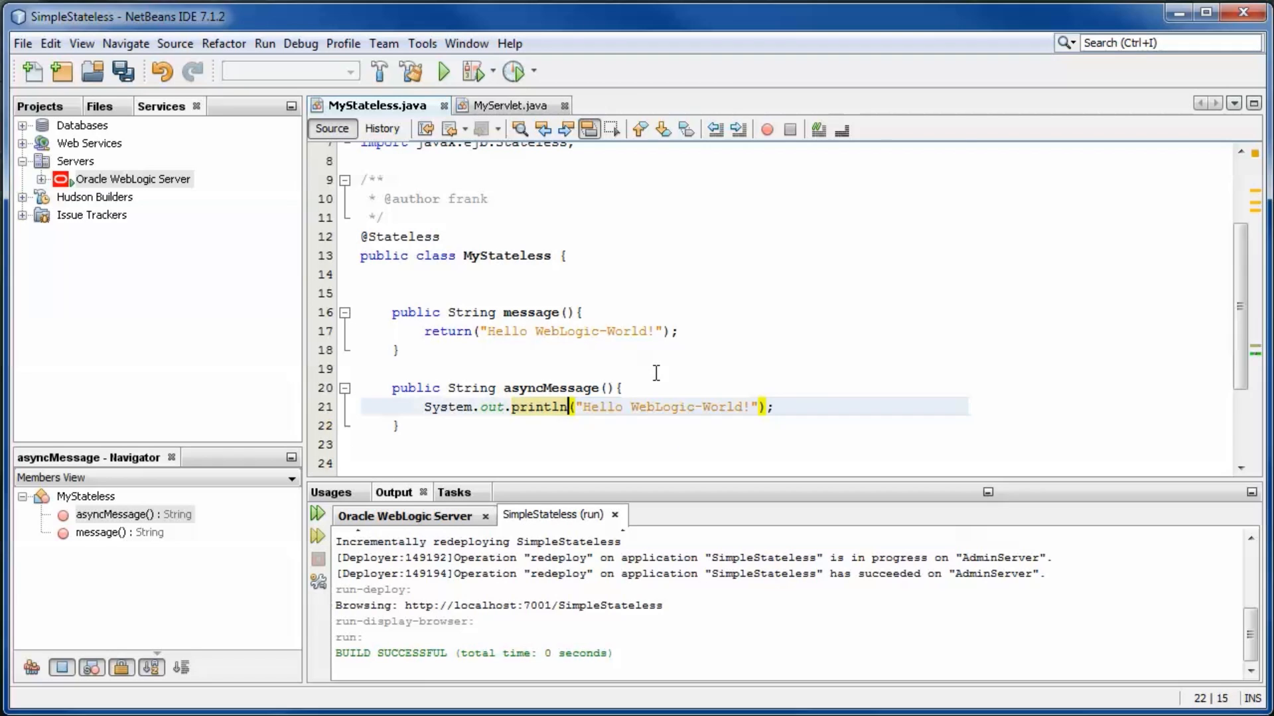
{"action": "key", "text": "ctrl+s"}
{"action": "type", "text": "vp"}
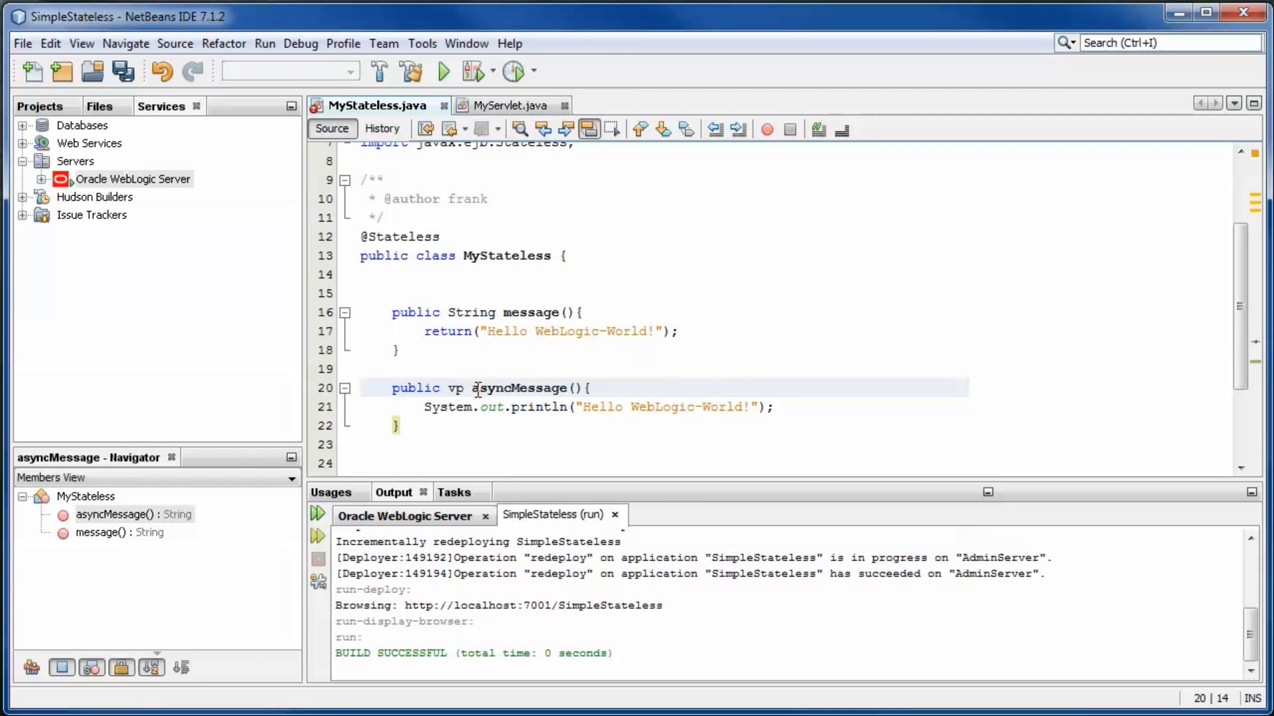
{"action": "type", "text": "o"}
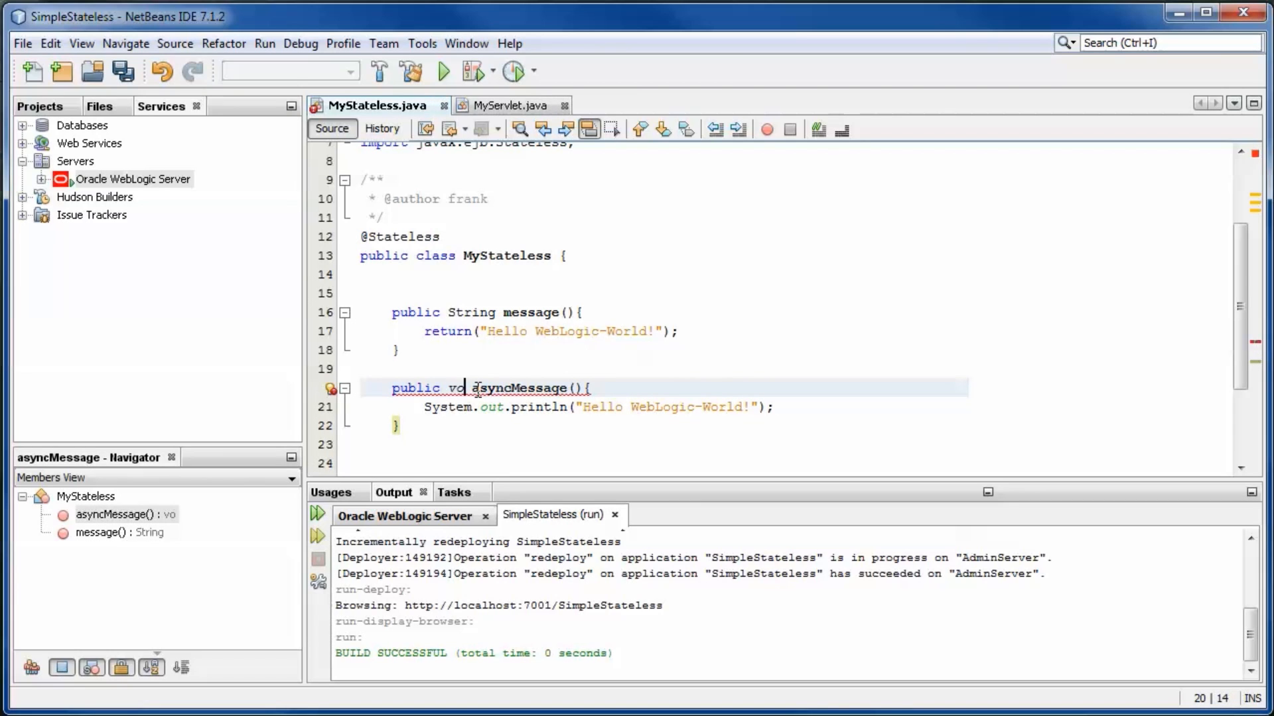
{"action": "key", "text": "Enter"}
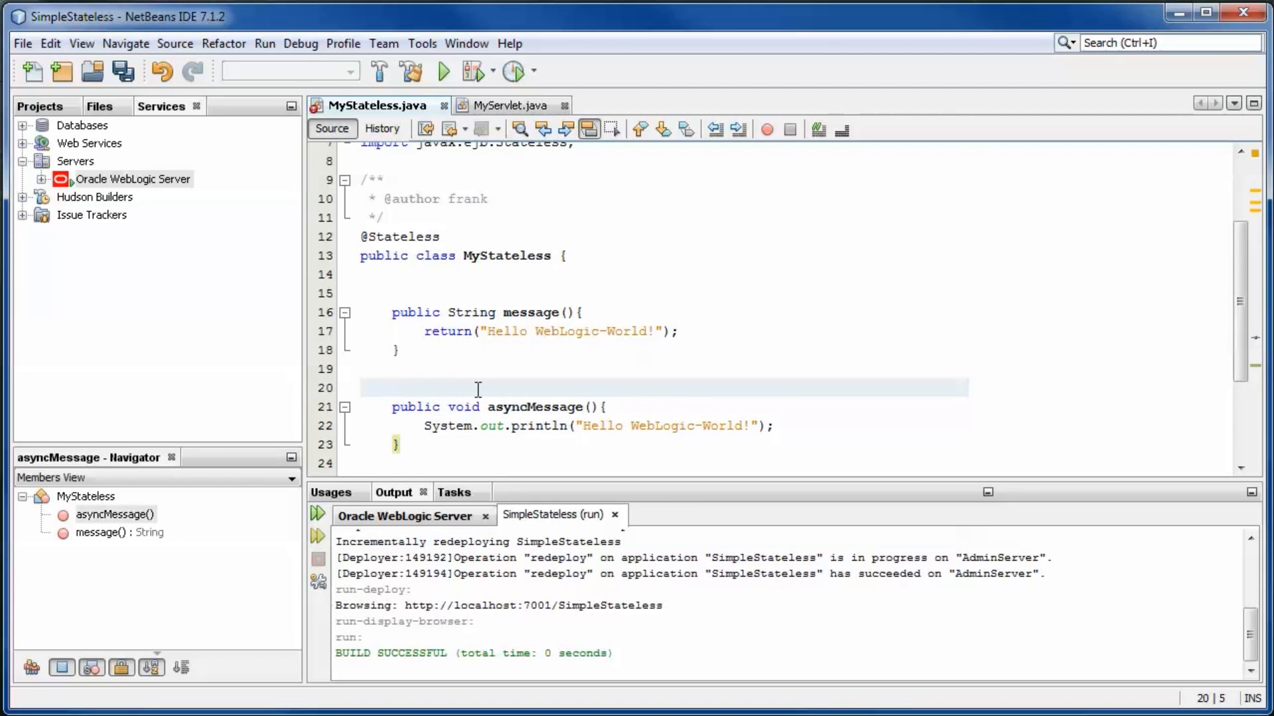
{"action": "type", "text": "@Asy"}
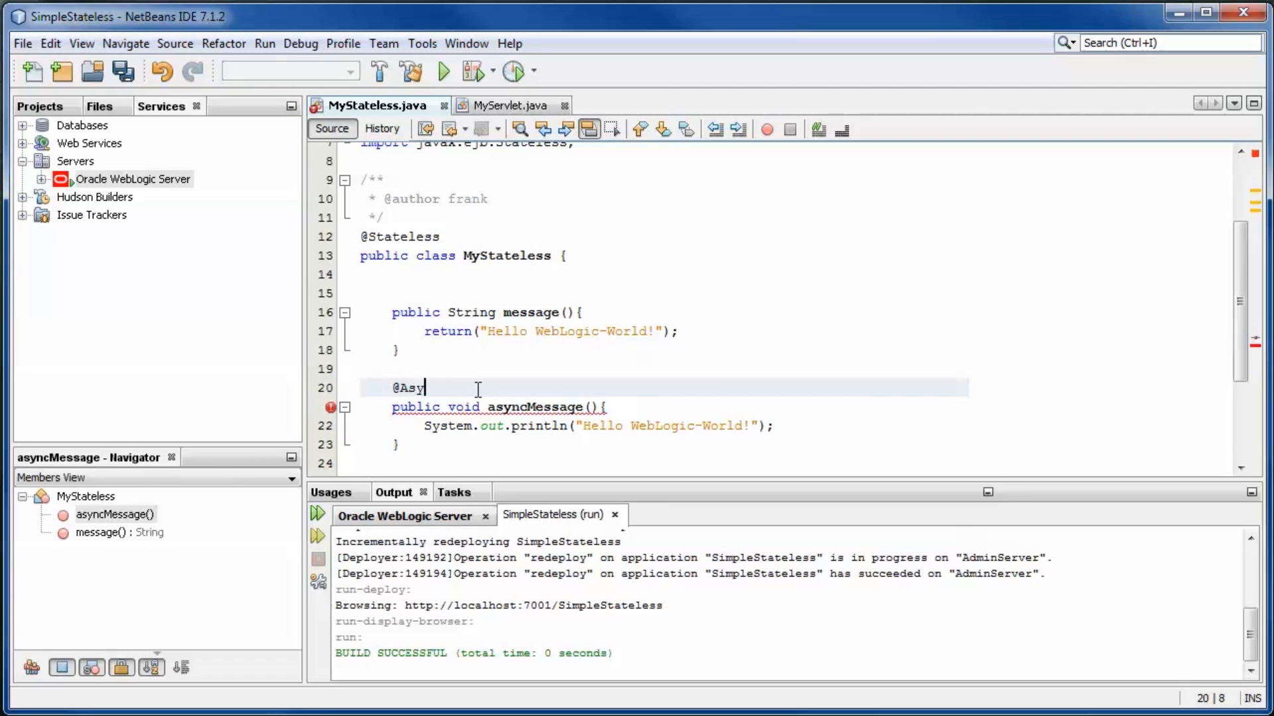
{"action": "type", "text": "nchronous"}
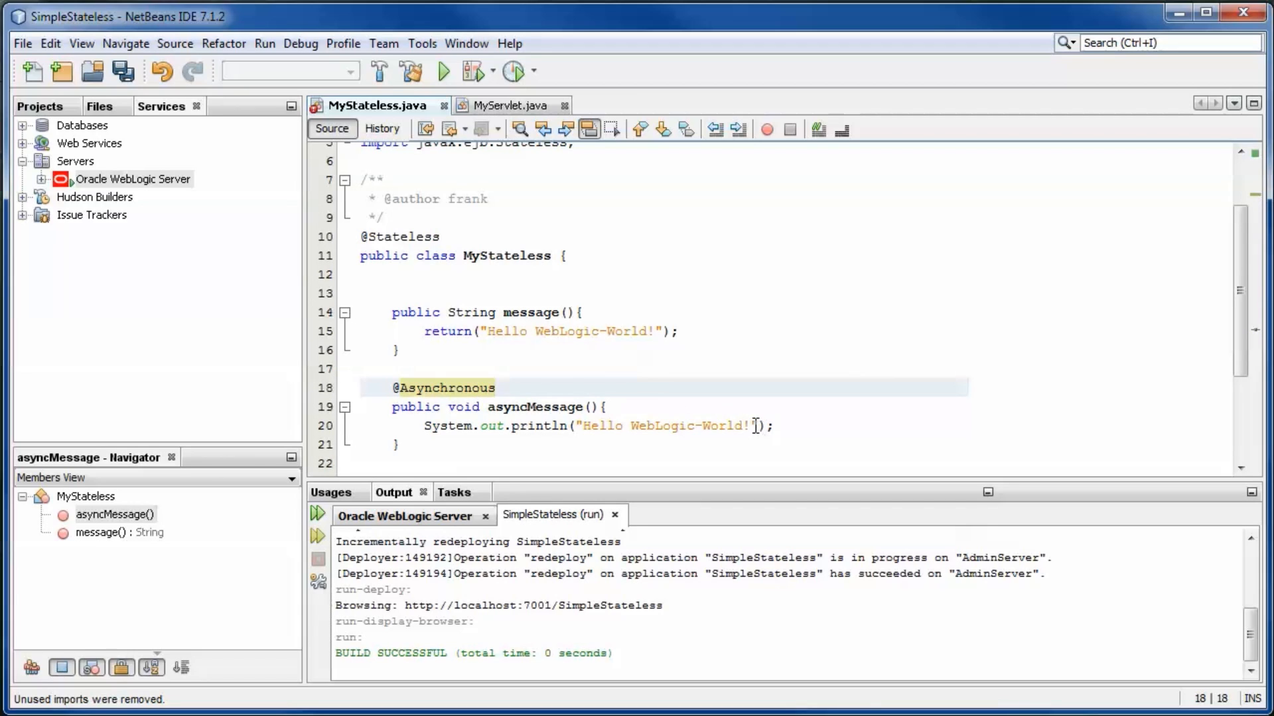
Label the first println "(start)" and add a second println with "(end)"
{"action": "type", "text": "(start"}
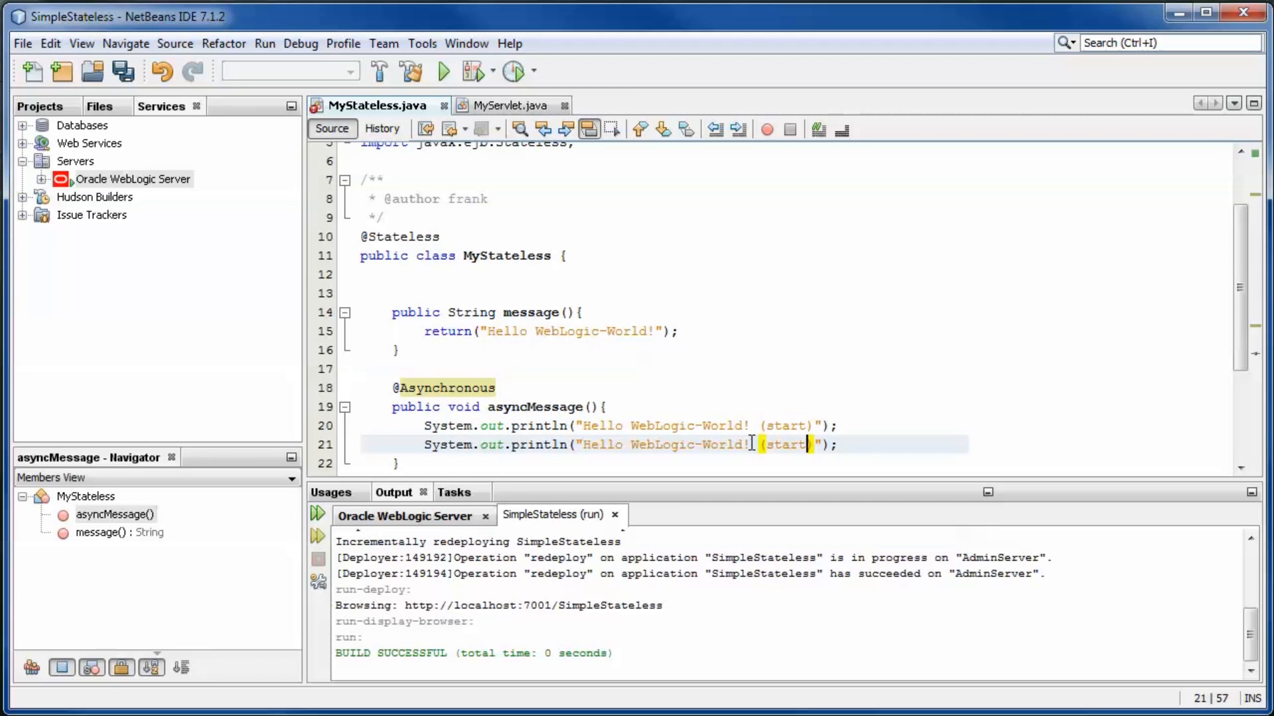
{"action": "key", "text": "BackSpace"}
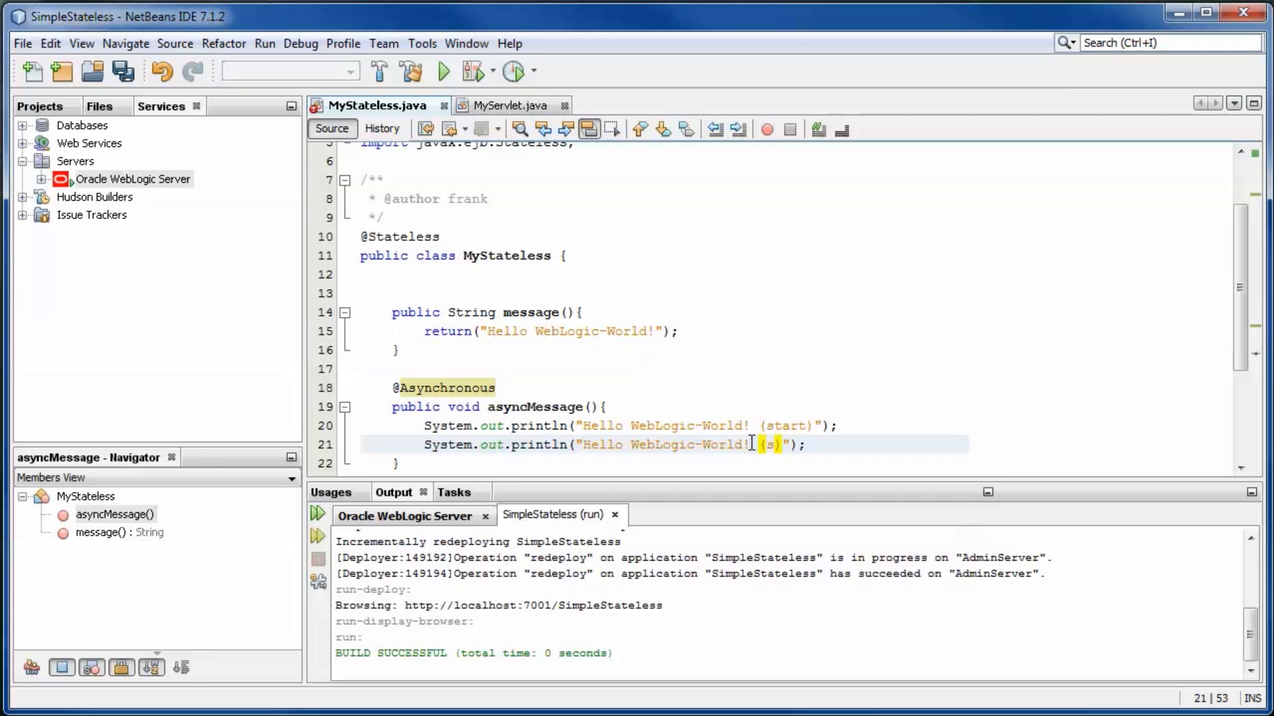
{"action": "type", "text": "emd"}
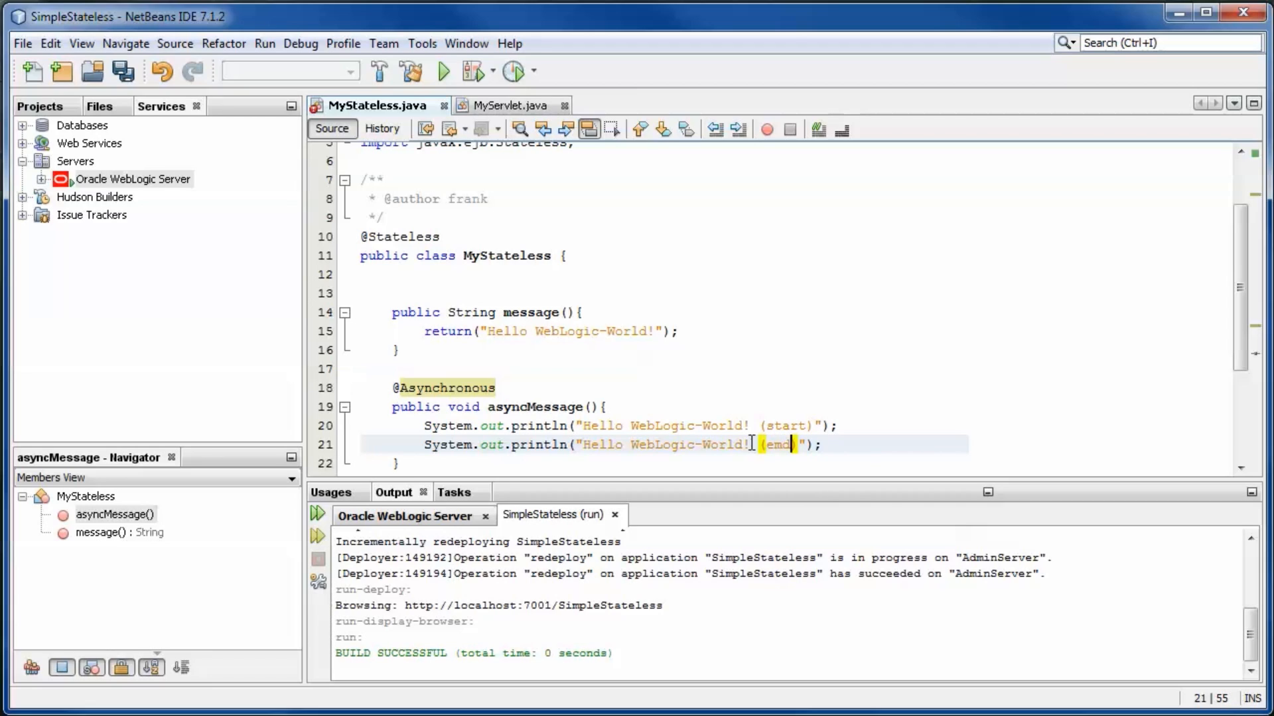
{"action": "type", "text": "end"}
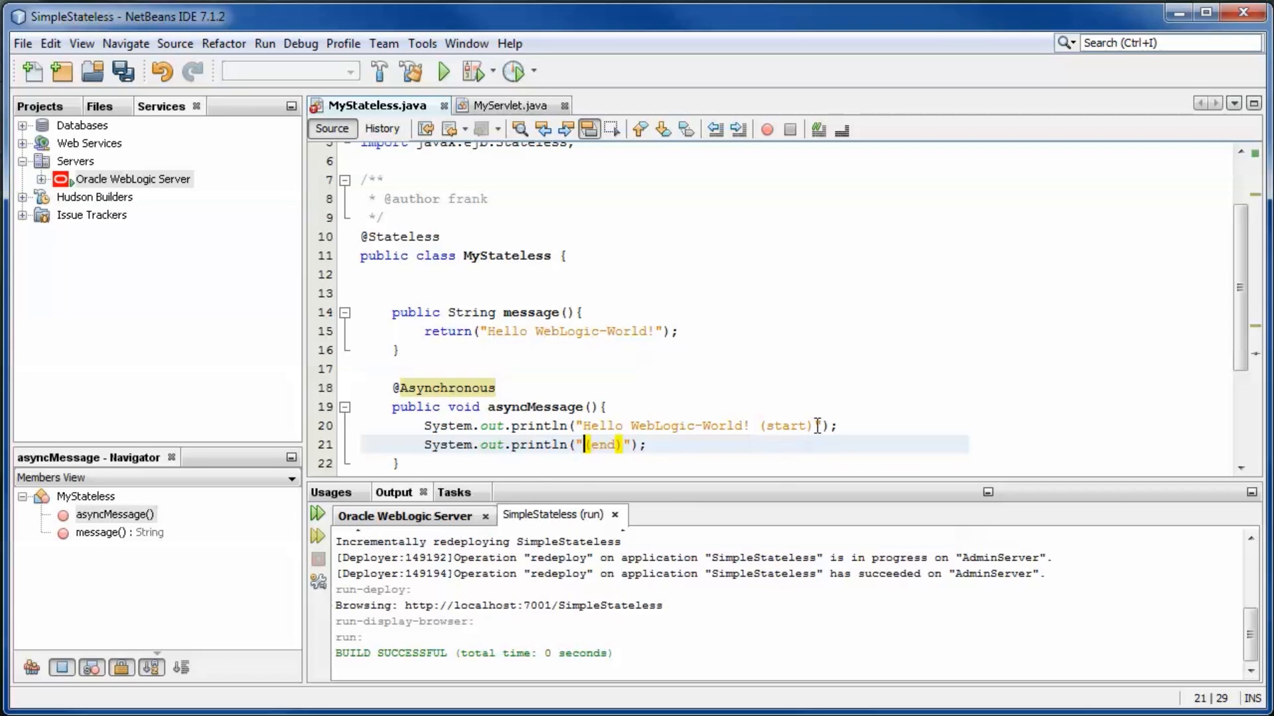
Insert Thread.sleep(10*1000) between them, surround it with try-catch via the hint, and save
{"action": "type", "text": "Thr"}
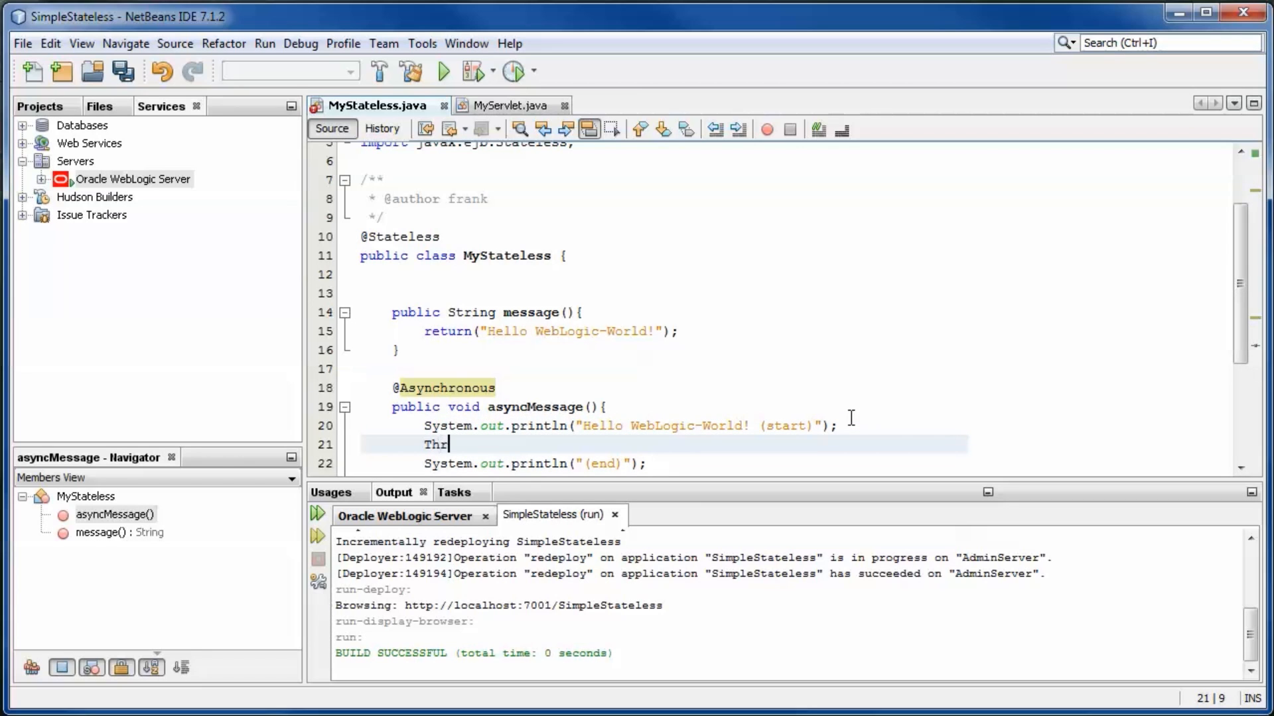
{"action": "type", "text": "ead.sleep(millis);"}
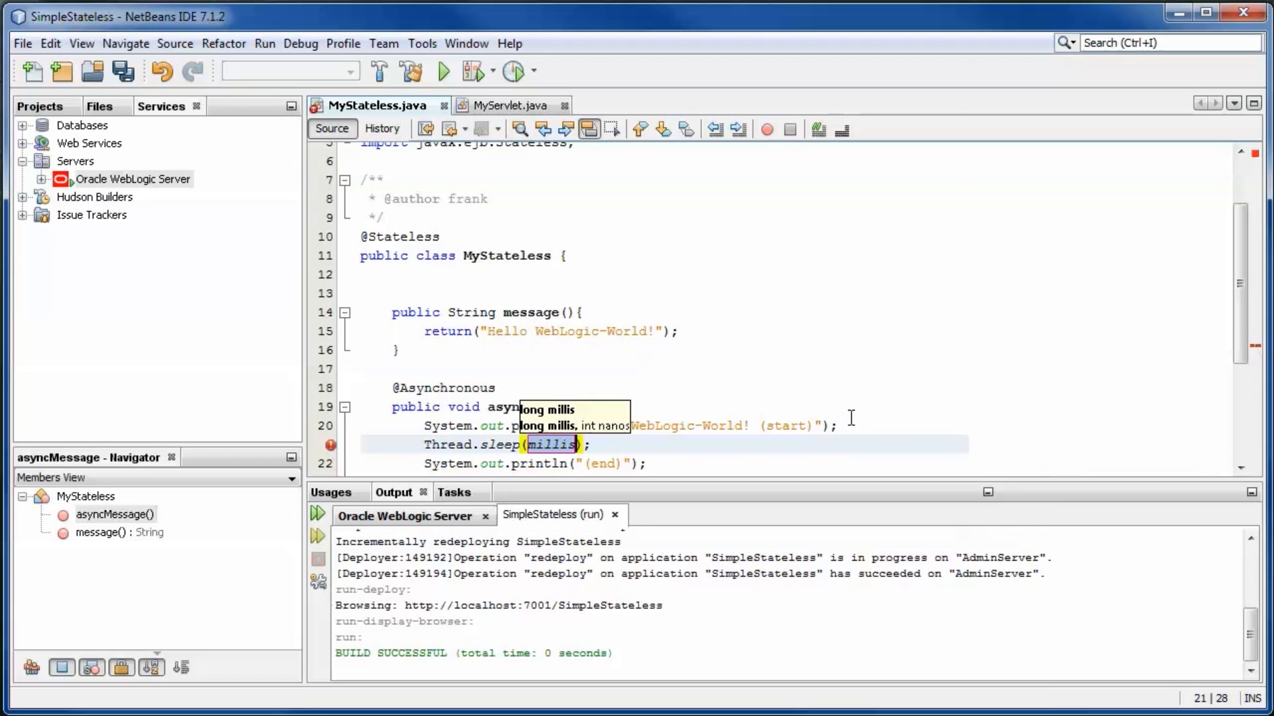
{"action": "type", "text": "10*1000"}
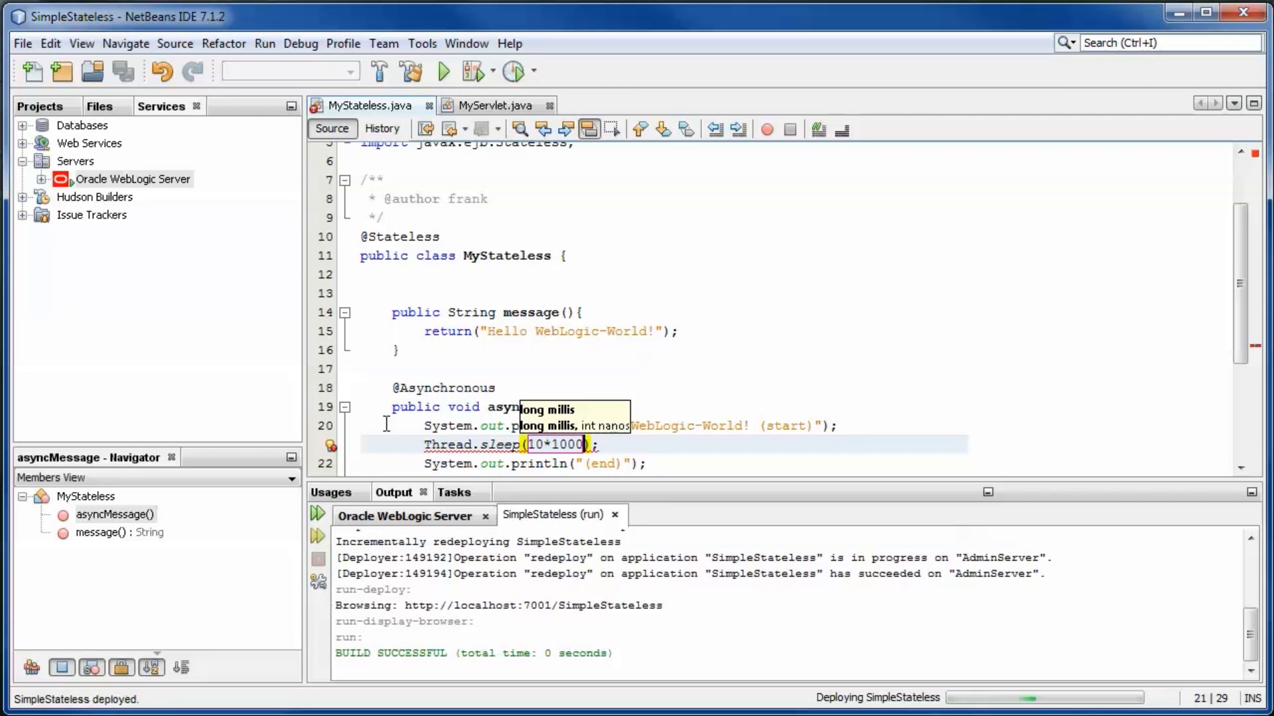
{"action": "left_click", "coordinate": [330, 444]}
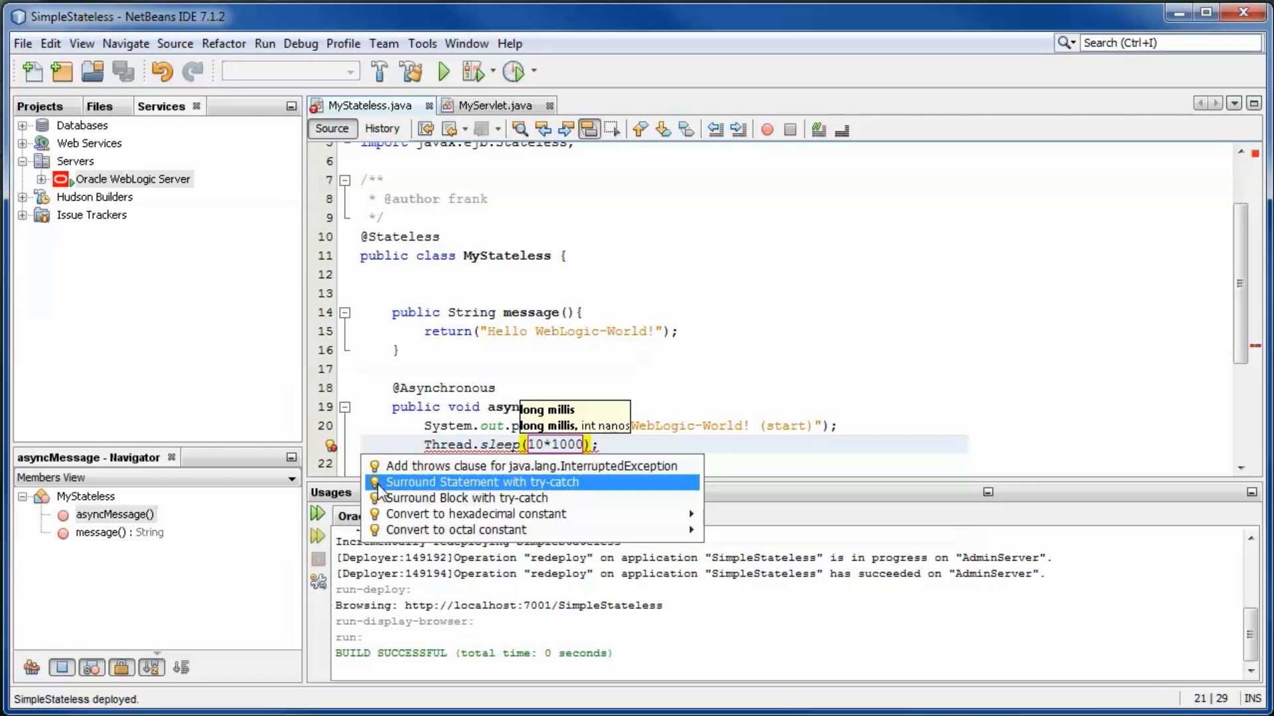
{"action": "left_click", "coordinate": [480, 482]}
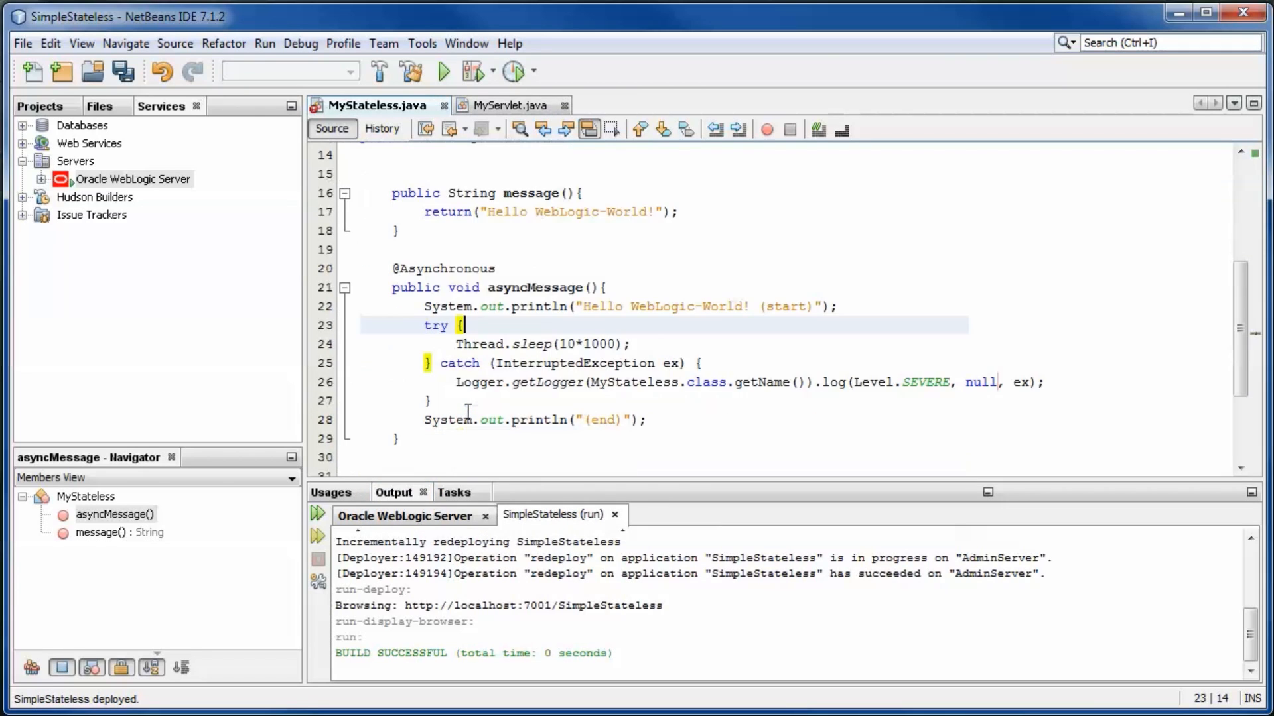
{"action": "key", "text": "ctrl+s"}
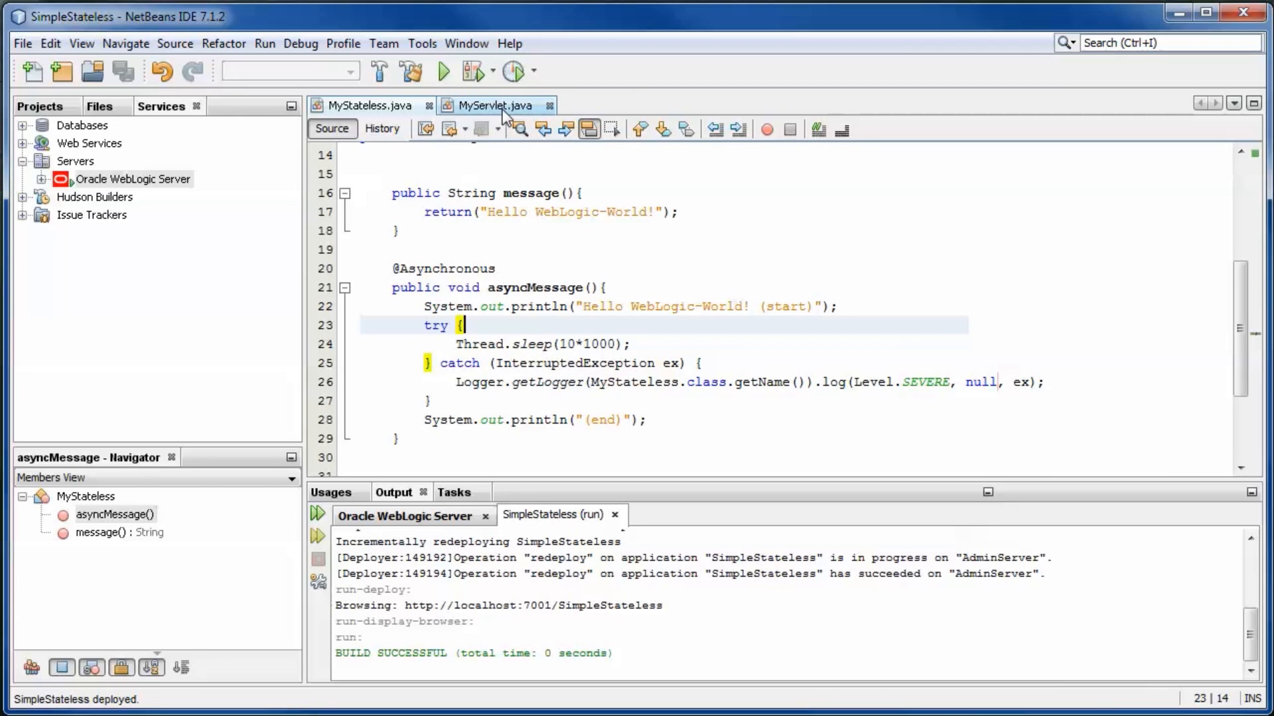
Add mySL.asyncMessage(); in MyServlet after the message print, then return to MyStateless.java
{"action": "left_click", "coordinate": [493, 106]}
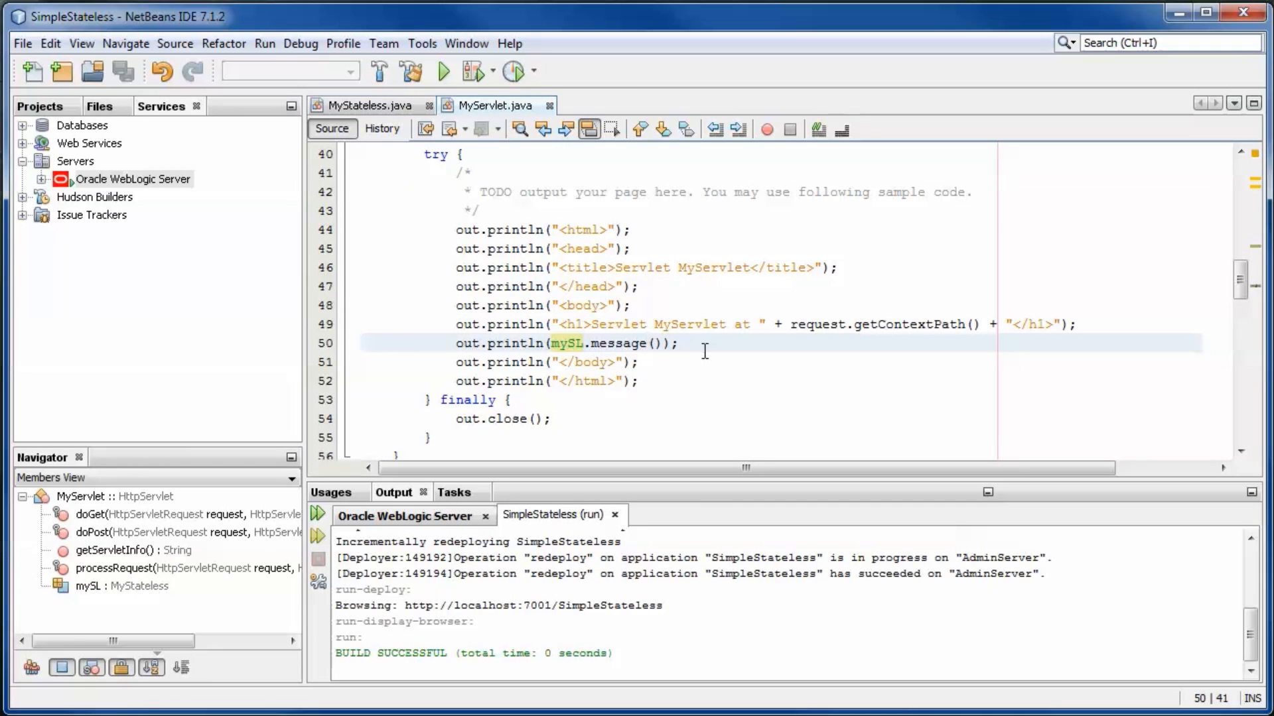
{"action": "type", "text": "m"}
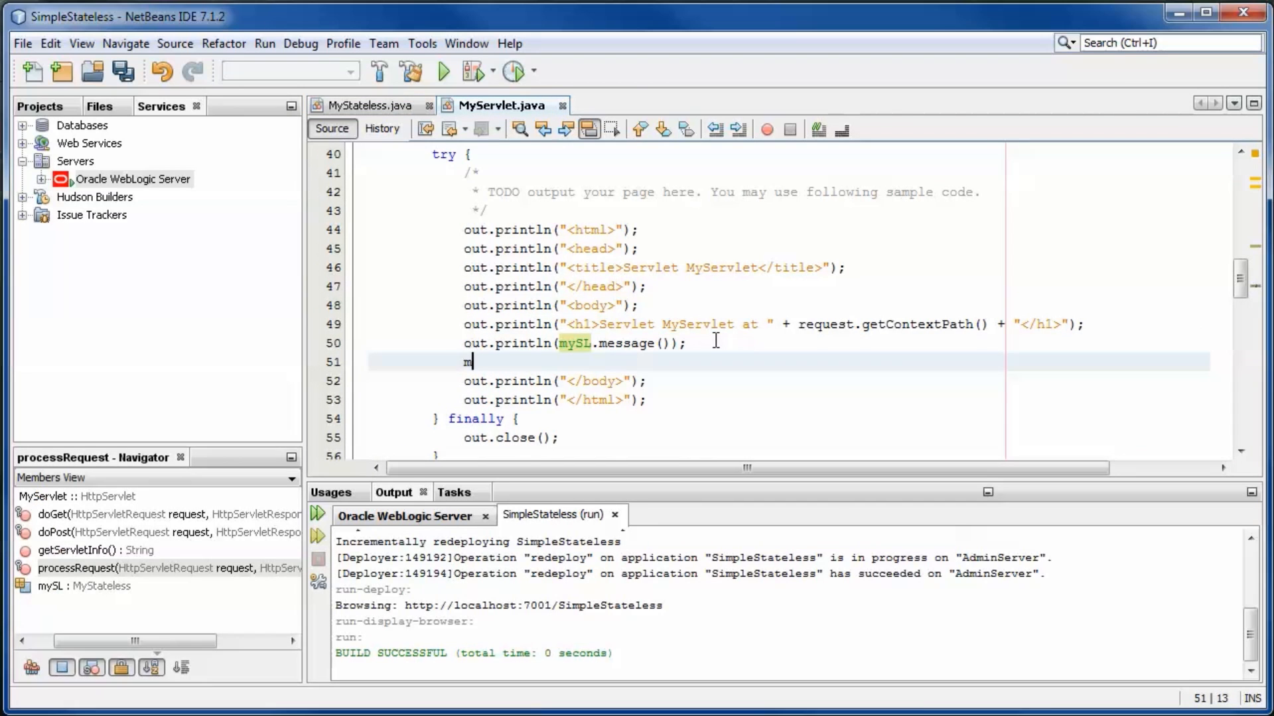
{"action": "type", "text": "ySL.asyncMessage();"}
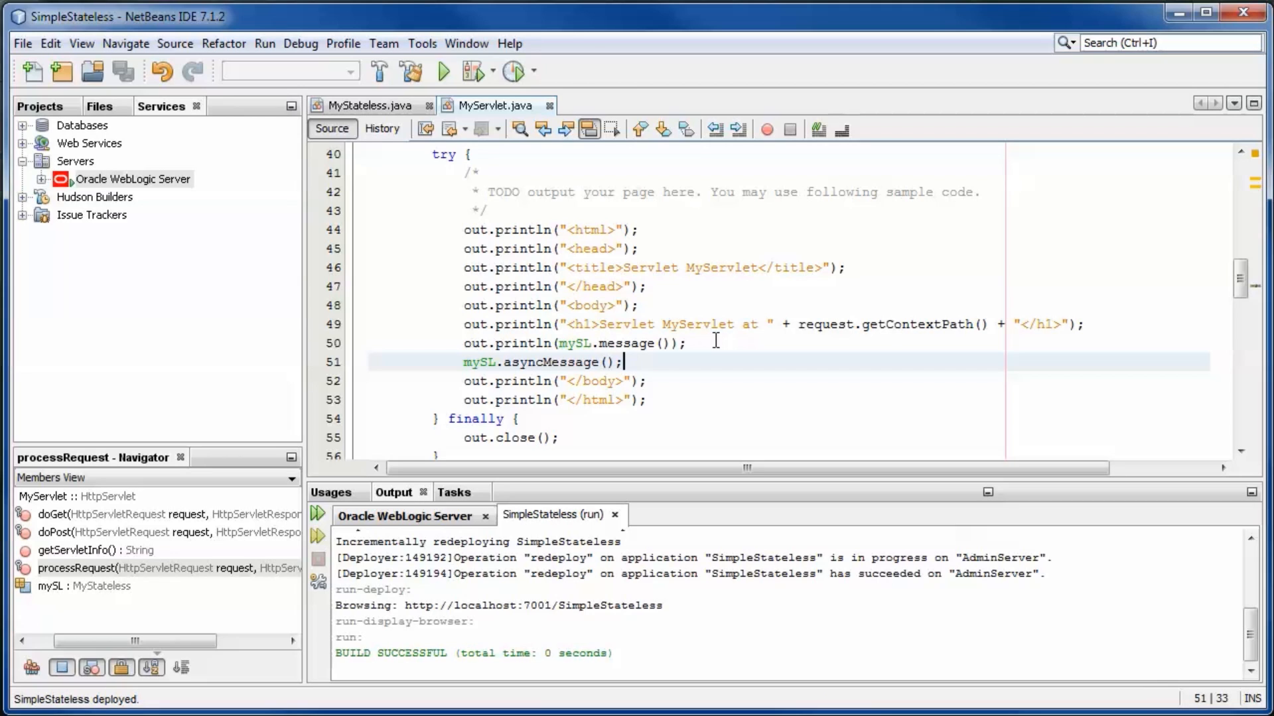
{"action": "left_click", "coordinate": [367, 106]}
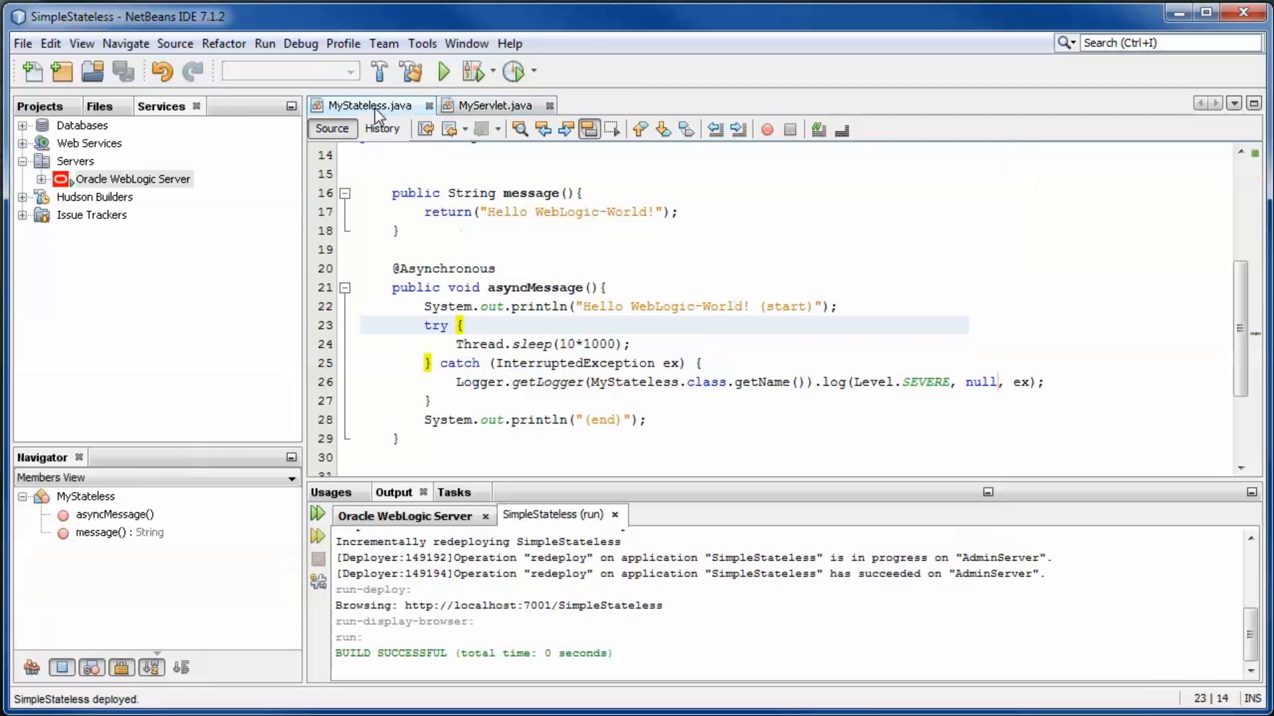
{"action": "mouse_move", "coordinate": [298, 165]}
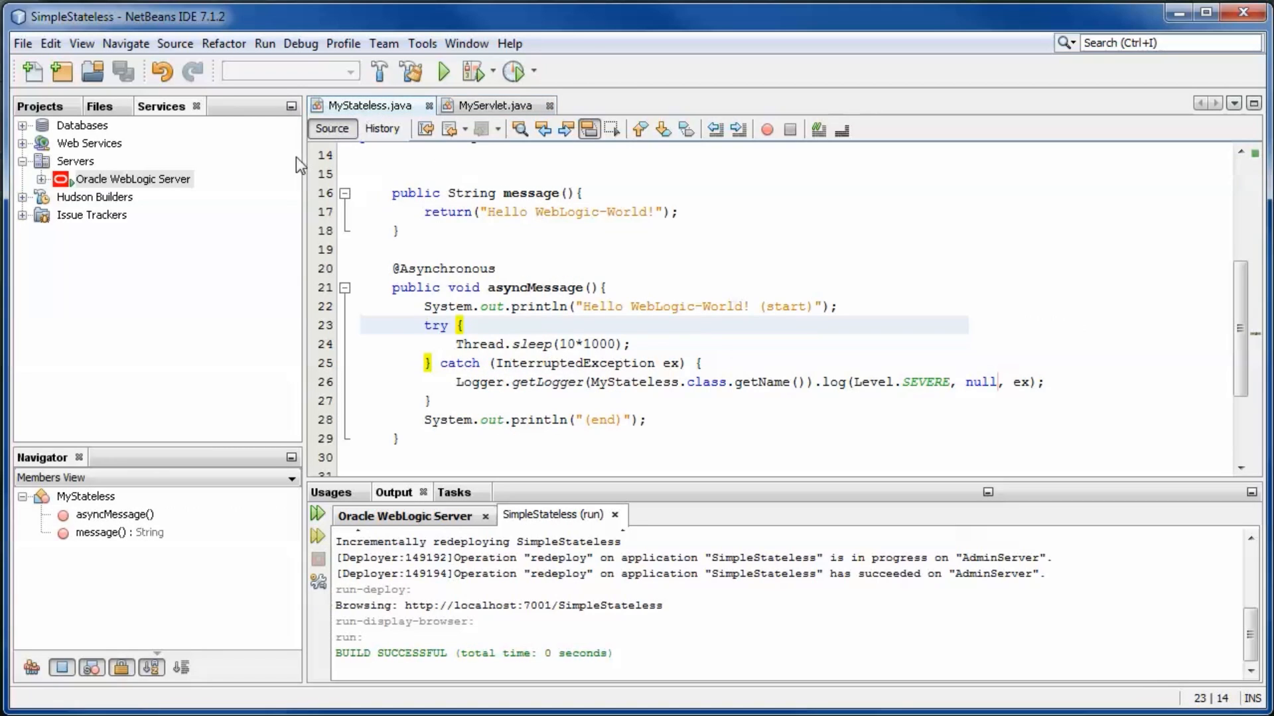
Run the SimpleStateless project and load localhost:7001/SimpleStateless/MyServlet in Firefox
{"action": "left_click", "coordinate": [39, 106]}
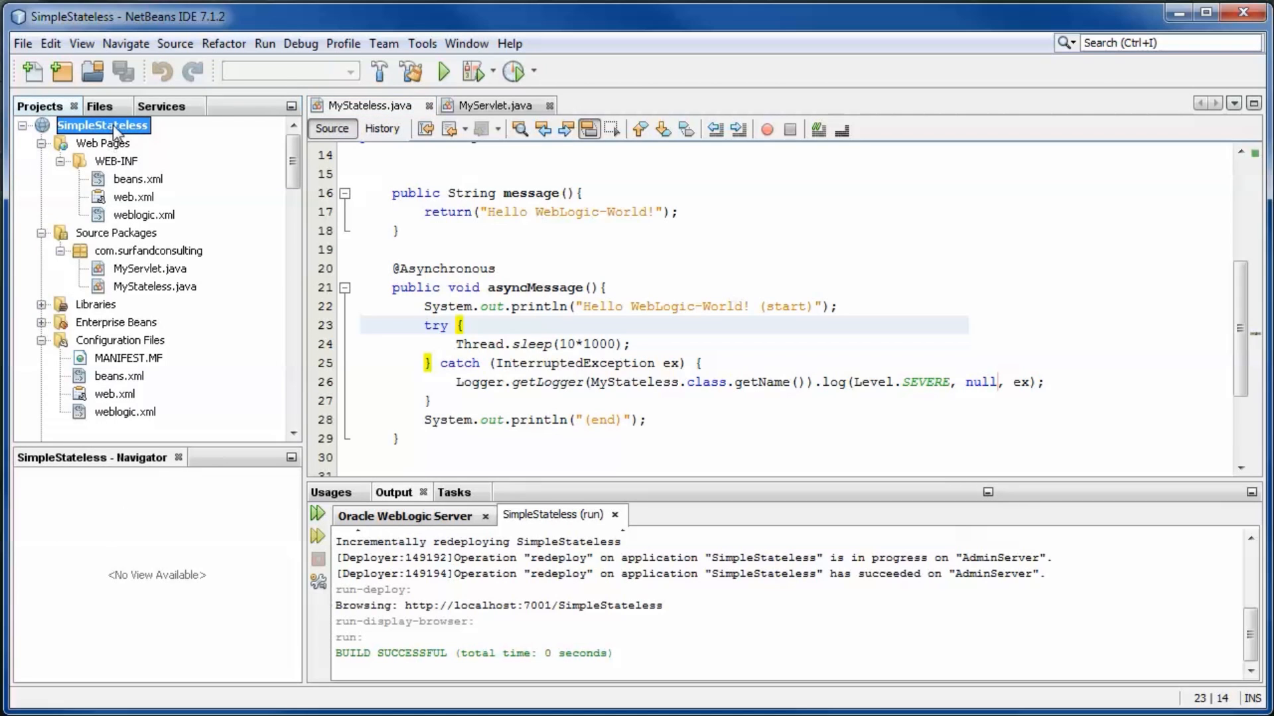
{"action": "right_click", "coordinate": [104, 125]}
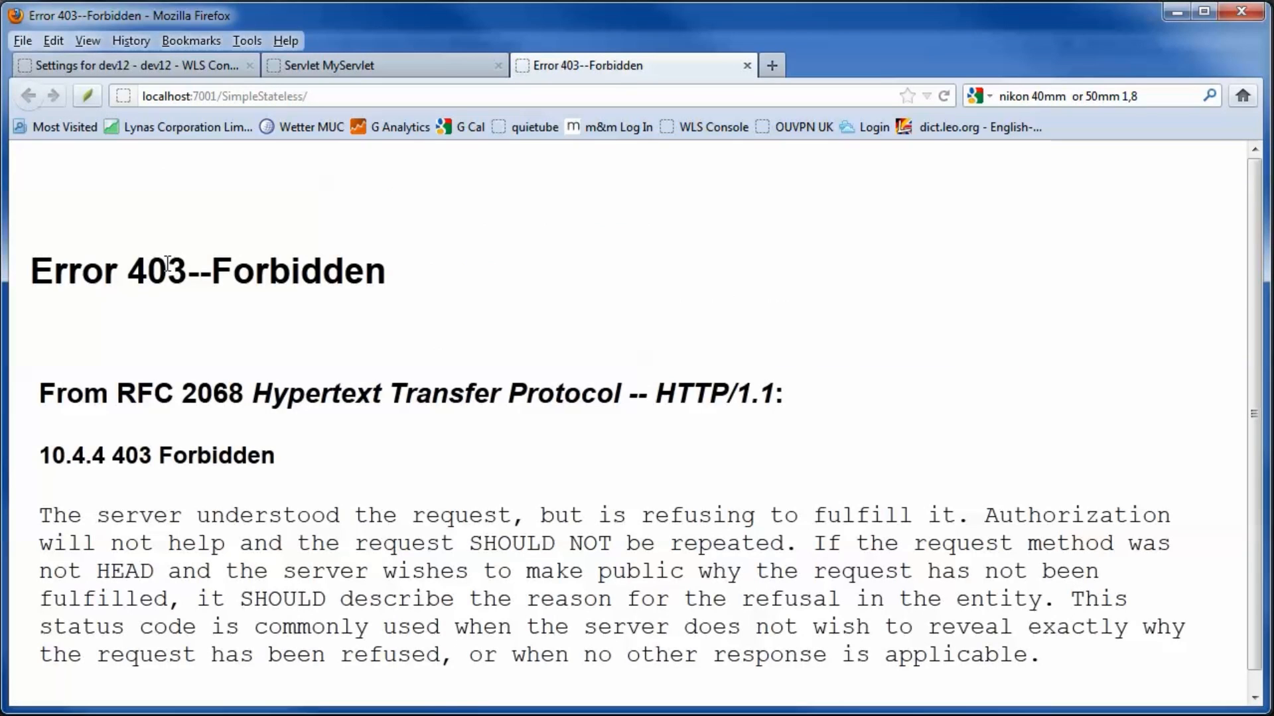
{"action": "left_click", "coordinate": [341, 65]}
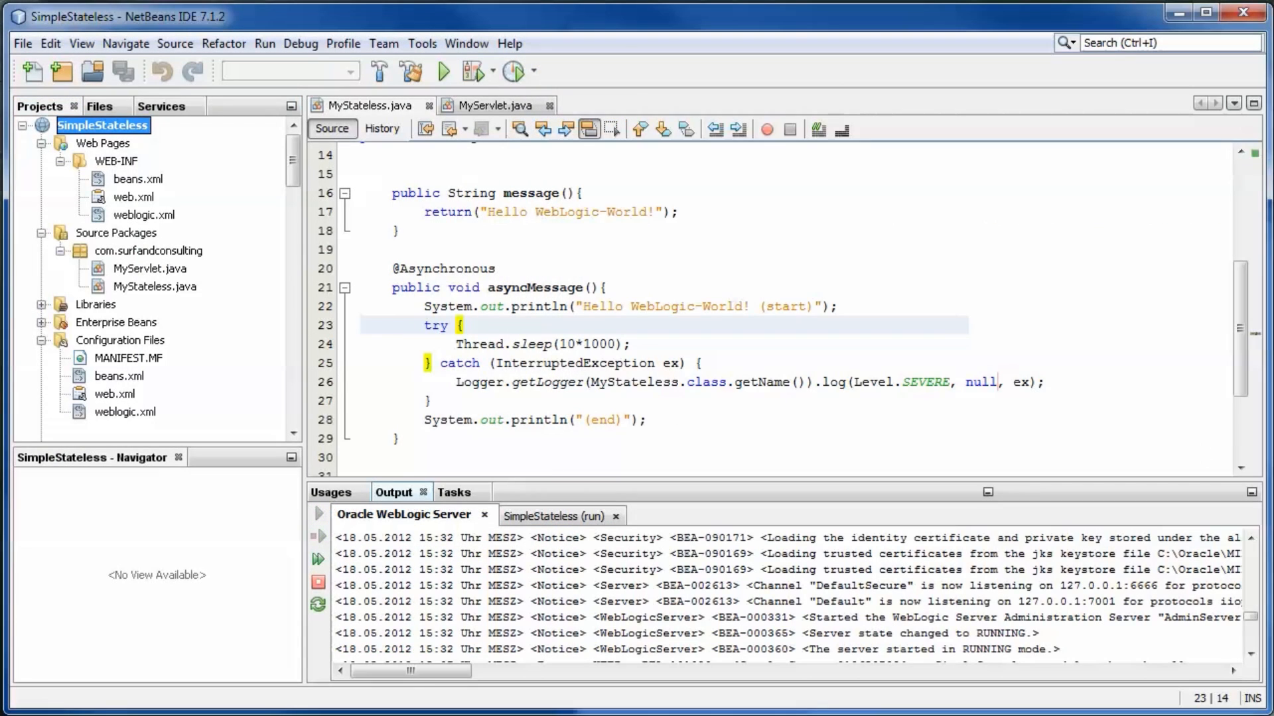
{"action": "scroll", "scroll_direction": "down", "scroll_amount": 3}
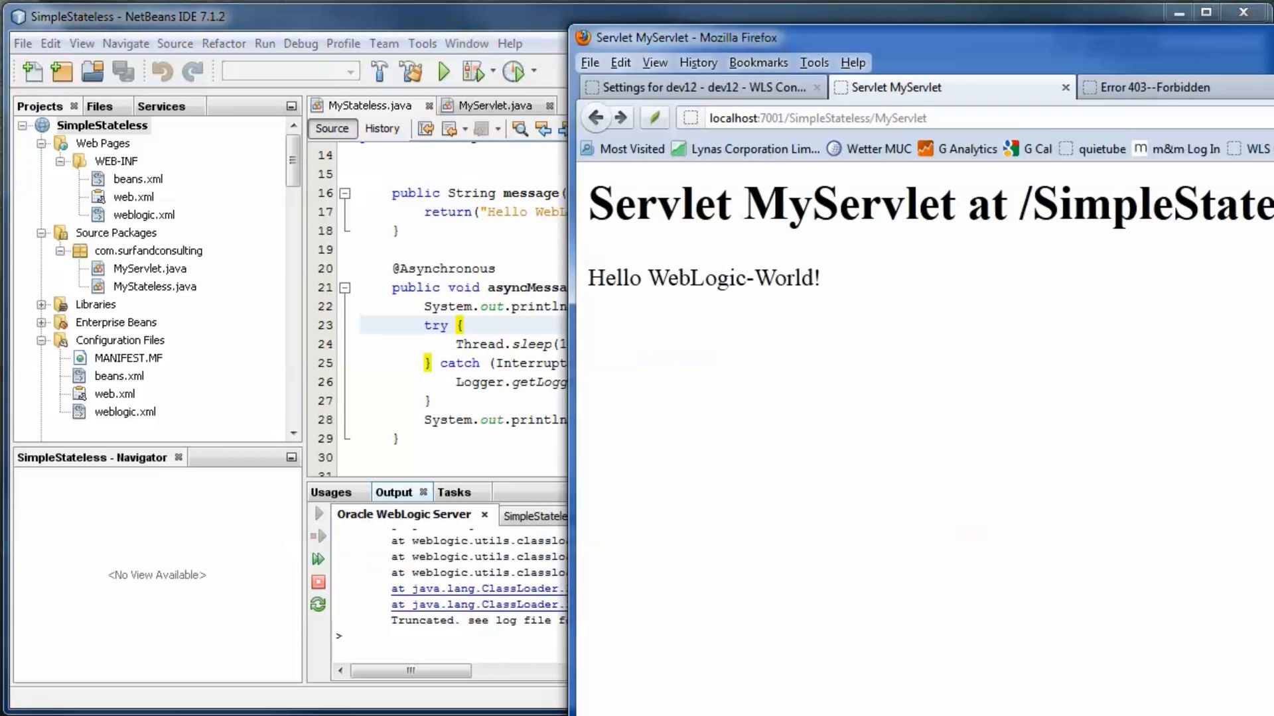
Reload the MyServlet page twice so it returns at once while the output logs (start)/(end), then return to NetBeans
{"action": "left_click", "coordinate": [816, 118]}
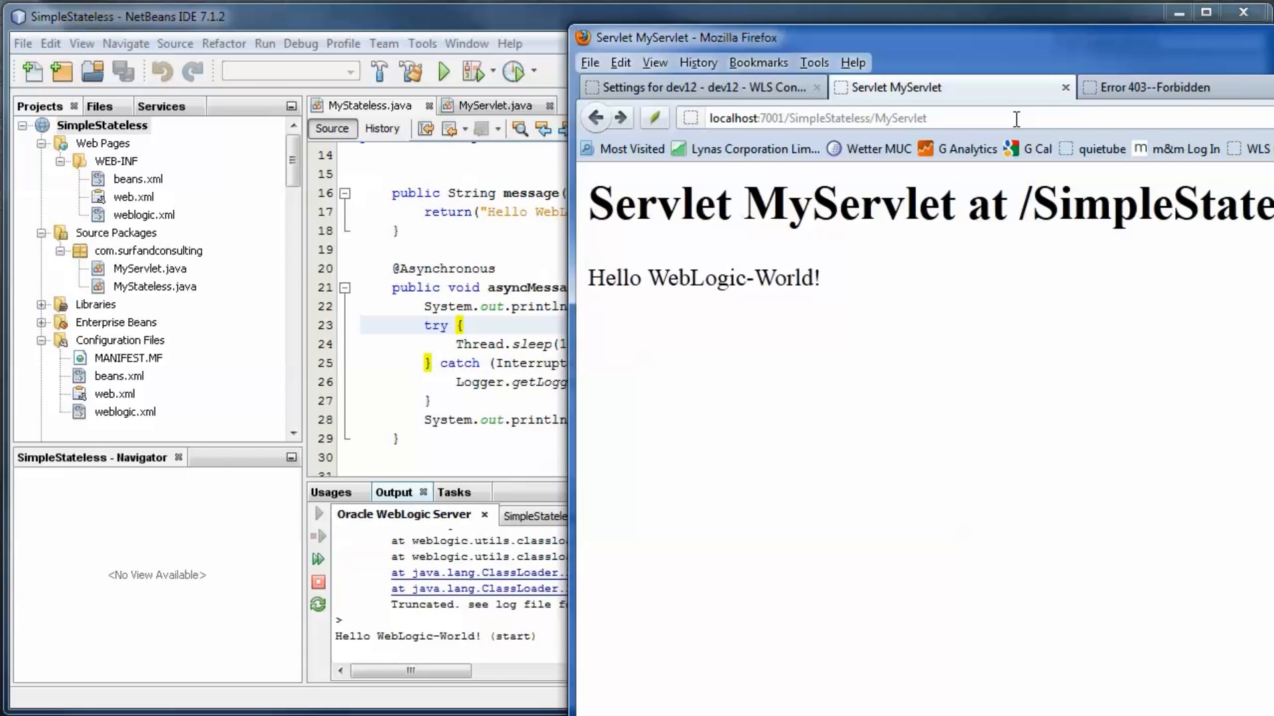
{"action": "mouse_move", "coordinate": [520, 662]}
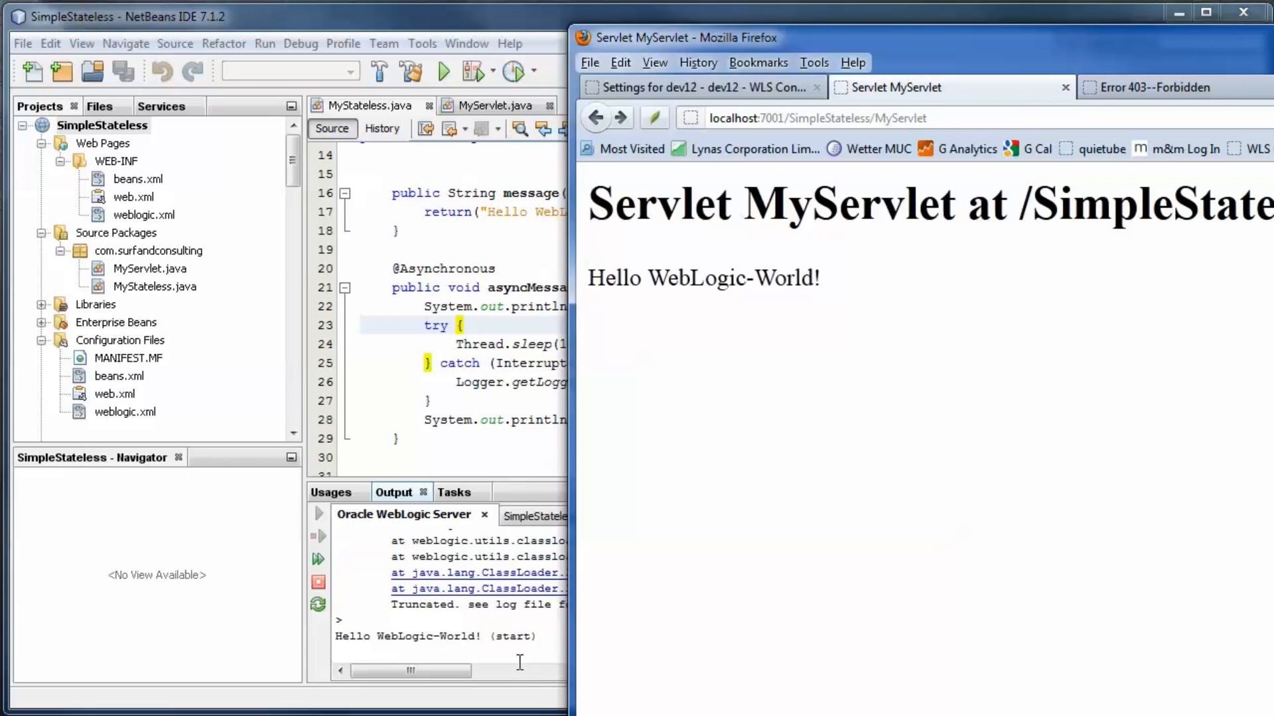
{"action": "mouse_move", "coordinate": [945, 140]}
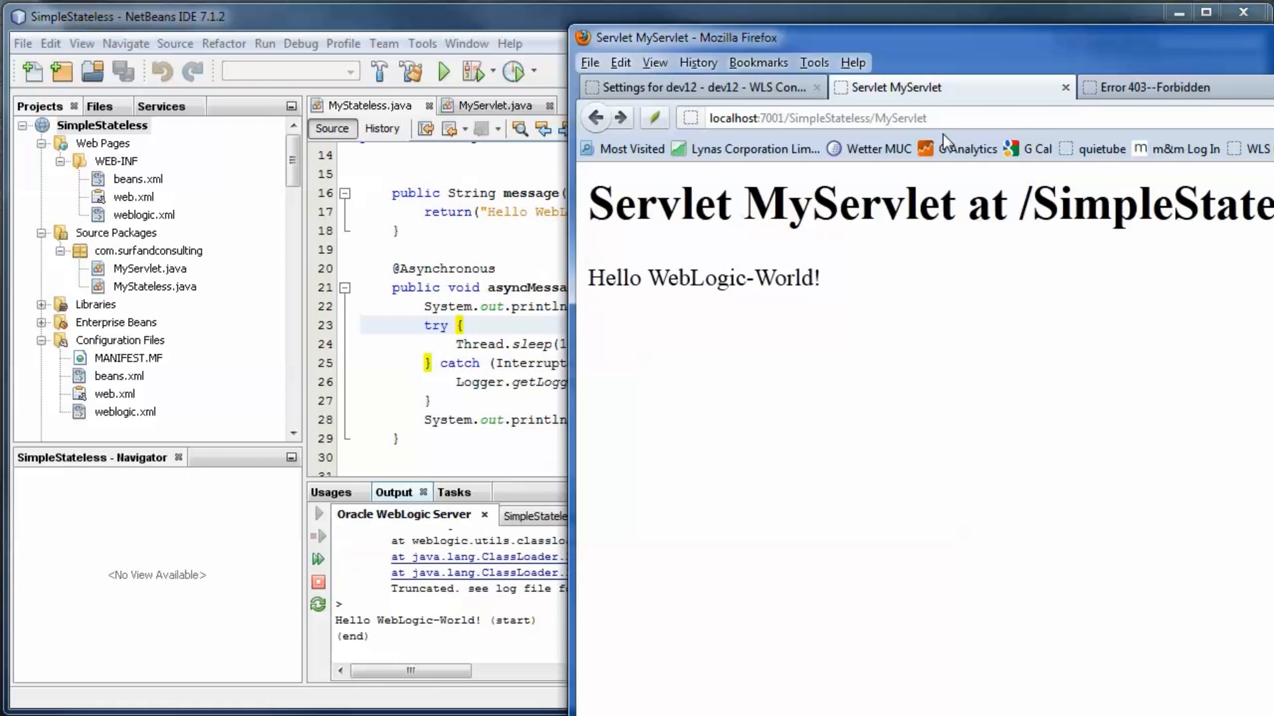
{"action": "left_click", "coordinate": [812, 118]}
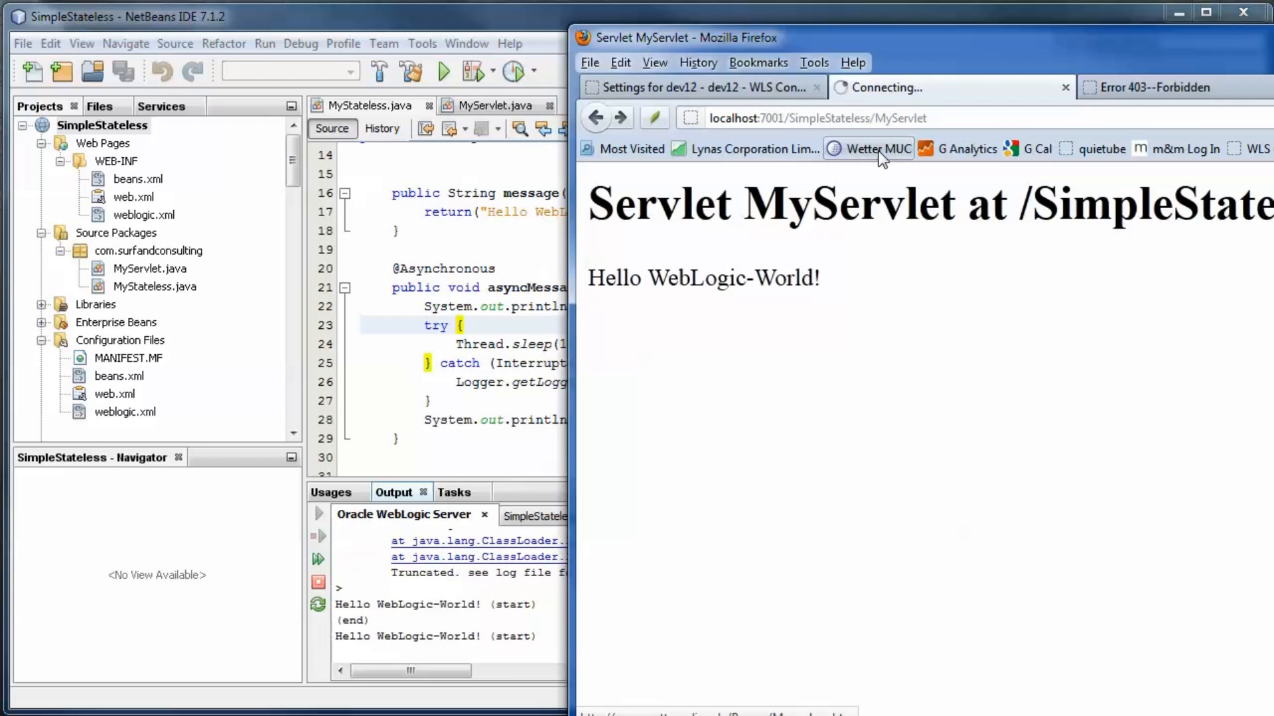
{"action": "left_click", "coordinate": [868, 148]}
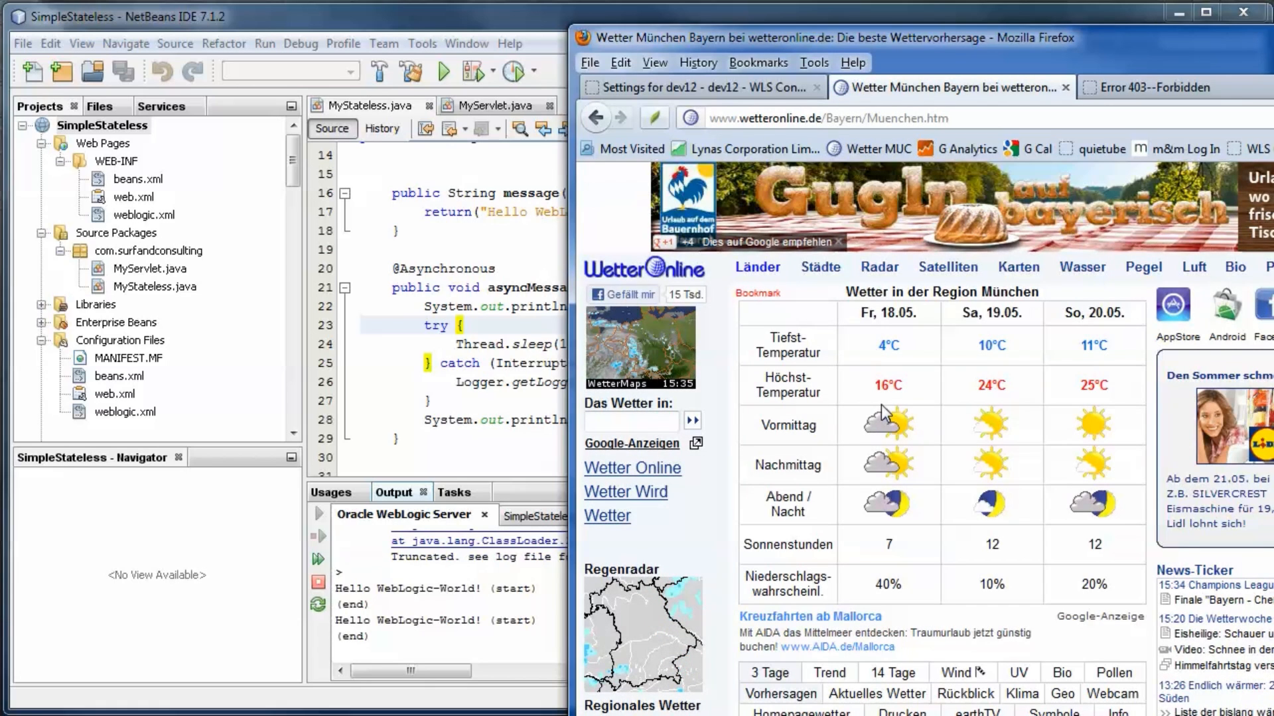
{"action": "left_click", "coordinate": [598, 118]}
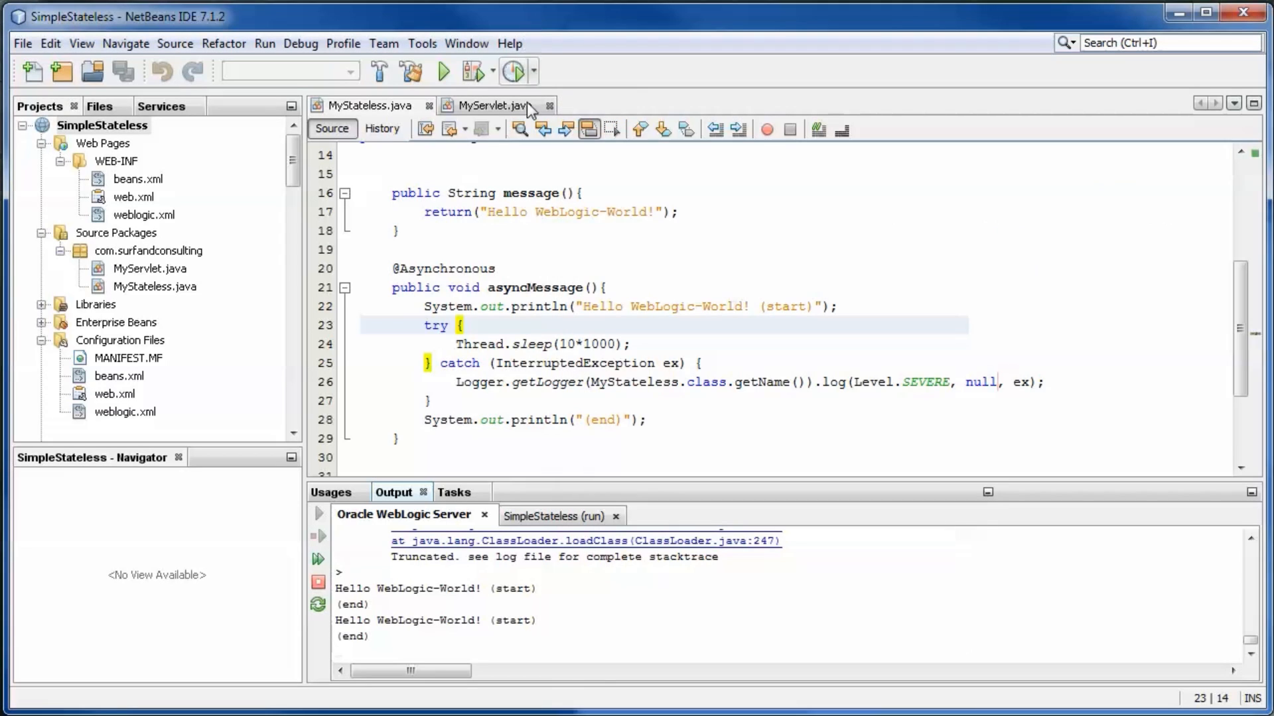
{"action": "left_click", "coordinate": [443, 268]}
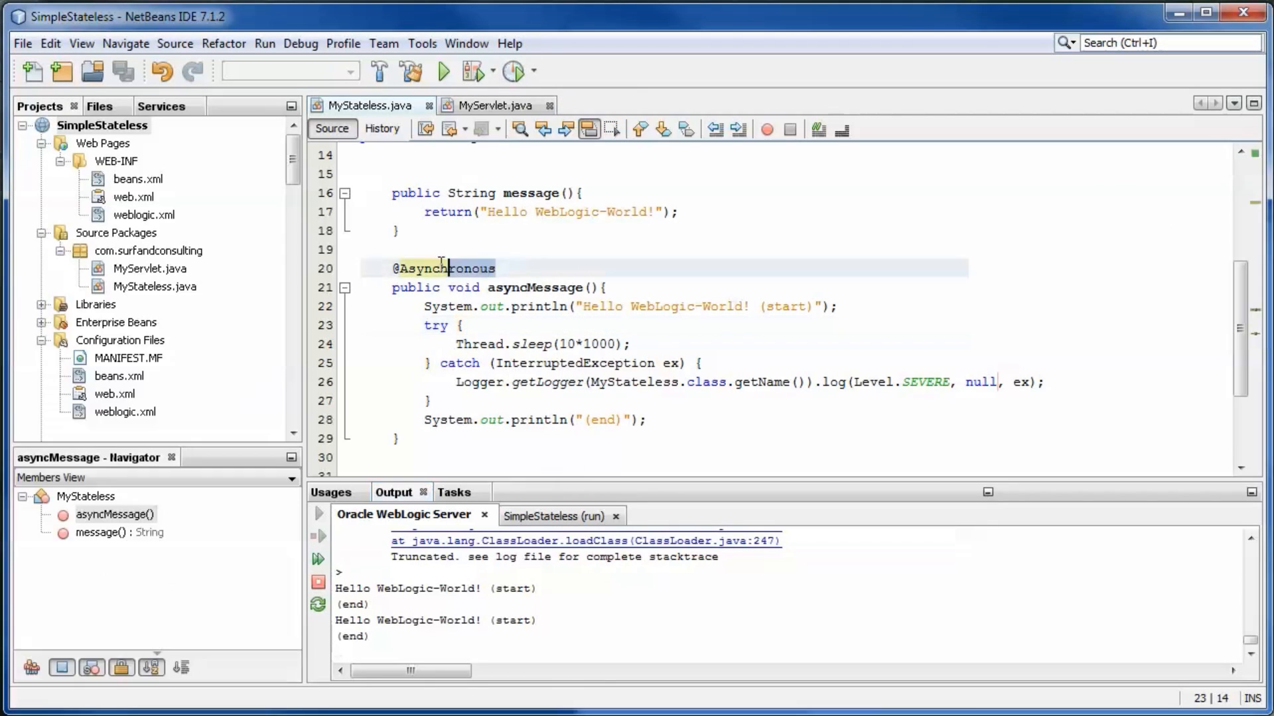
{"action": "left_click", "coordinate": [361, 268]}
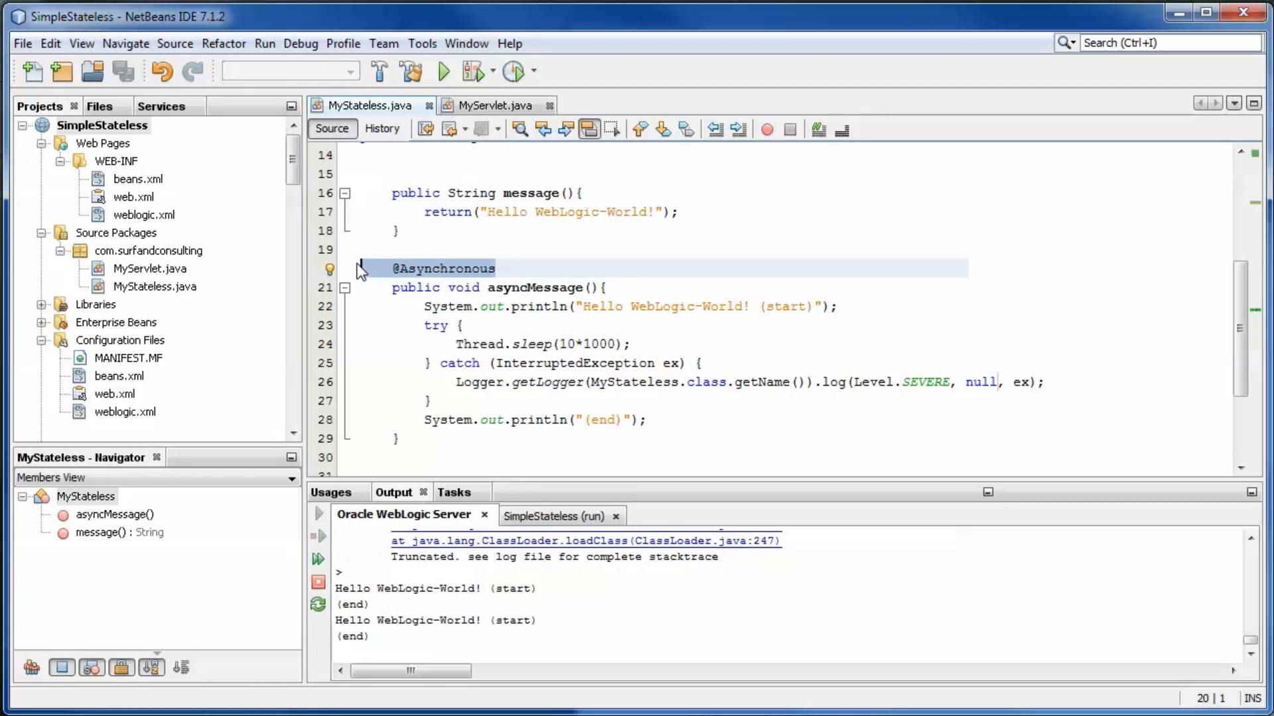
{"action": "mouse_move", "coordinate": [738, 128]}
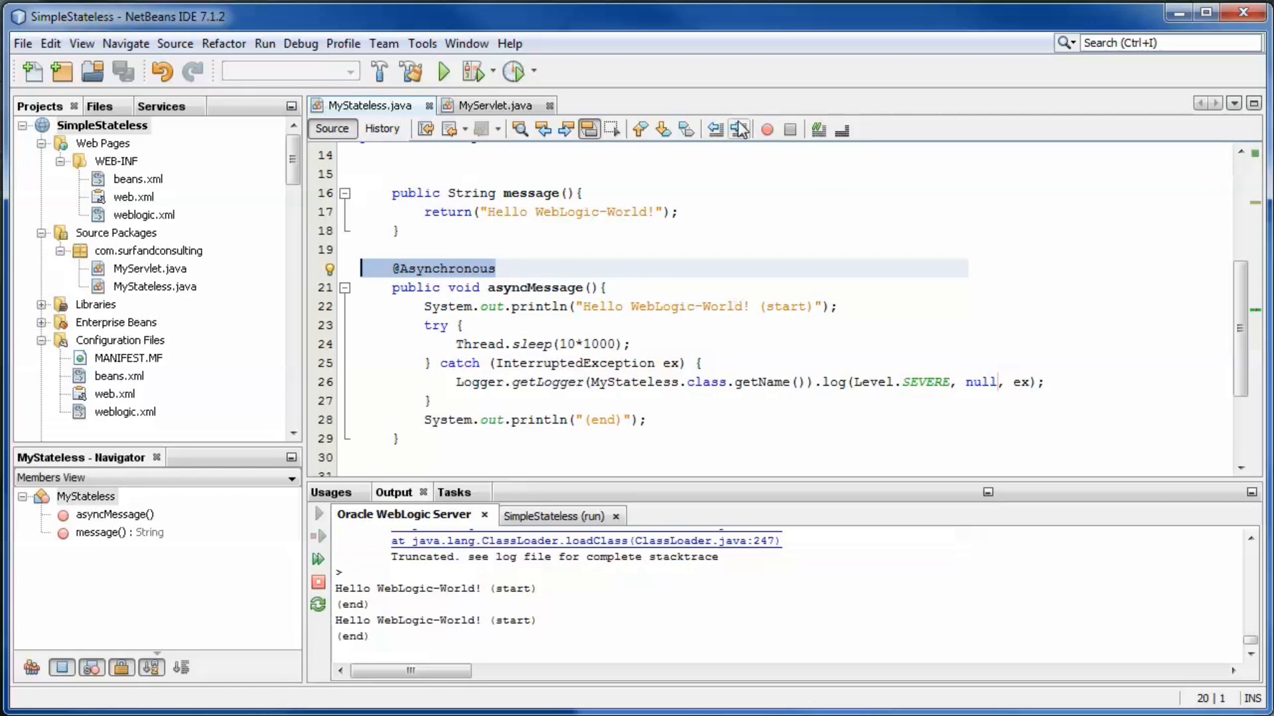
{"action": "left_click", "coordinate": [819, 130]}
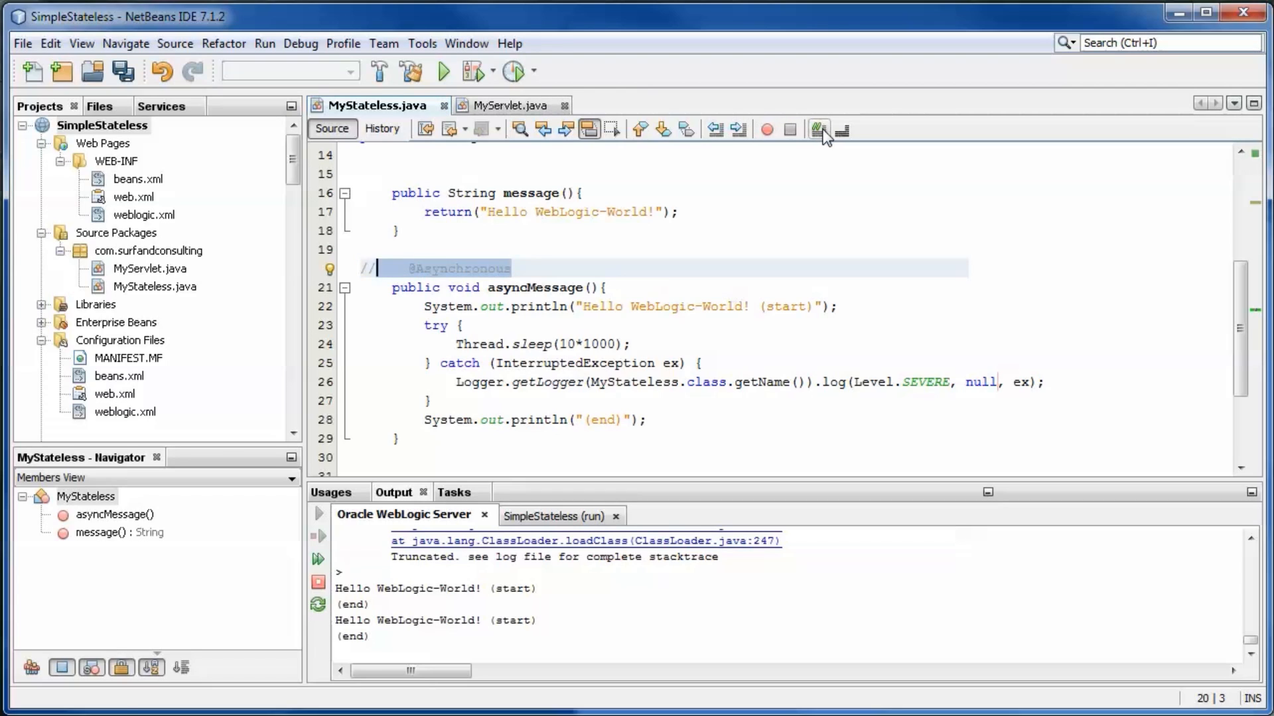
Redeploy the project so the next MyServlet request stays connecting during the sleep
{"action": "left_click", "coordinate": [819, 130]}
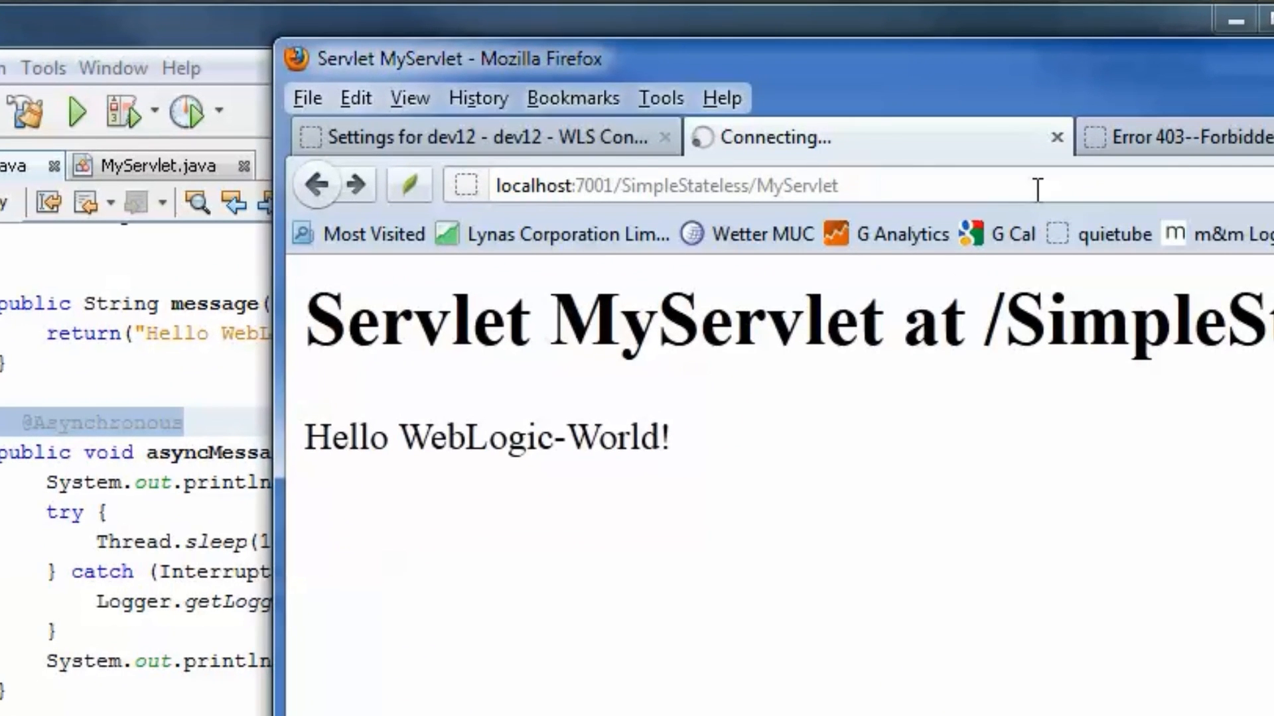
{"action": "mouse_move", "coordinate": [707, 172]}
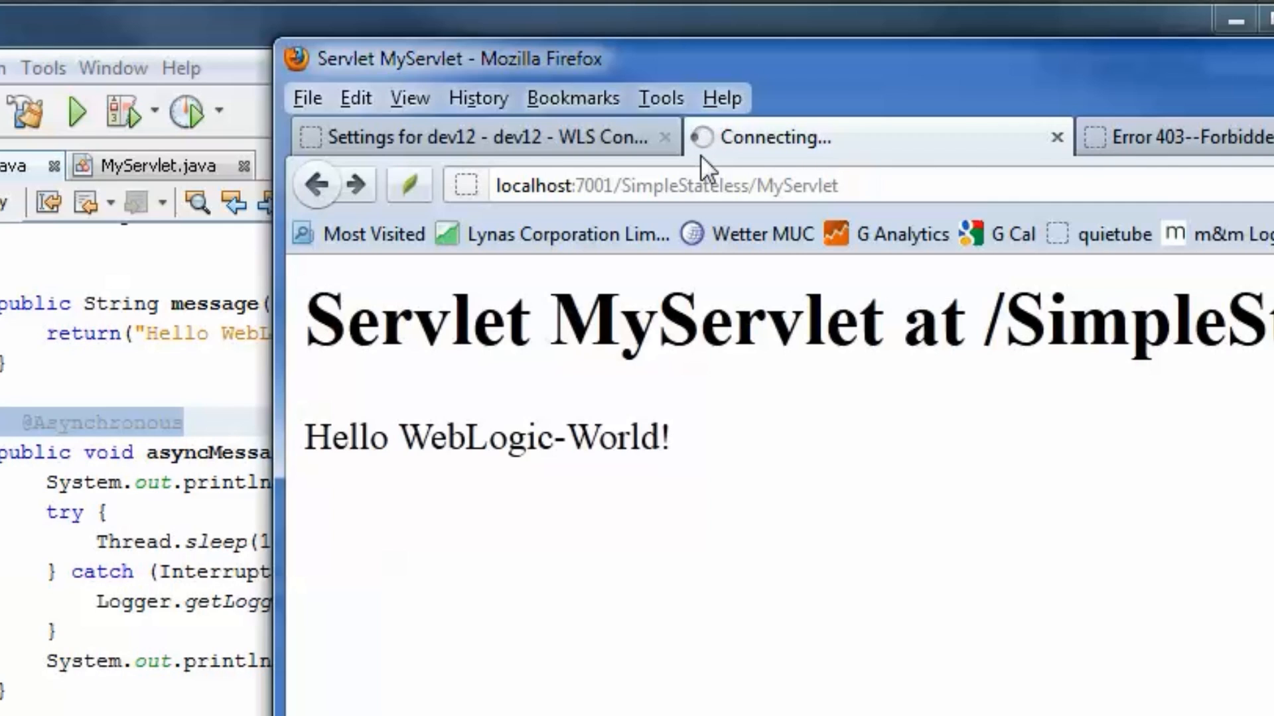
{"action": "mouse_move", "coordinate": [703, 168]}
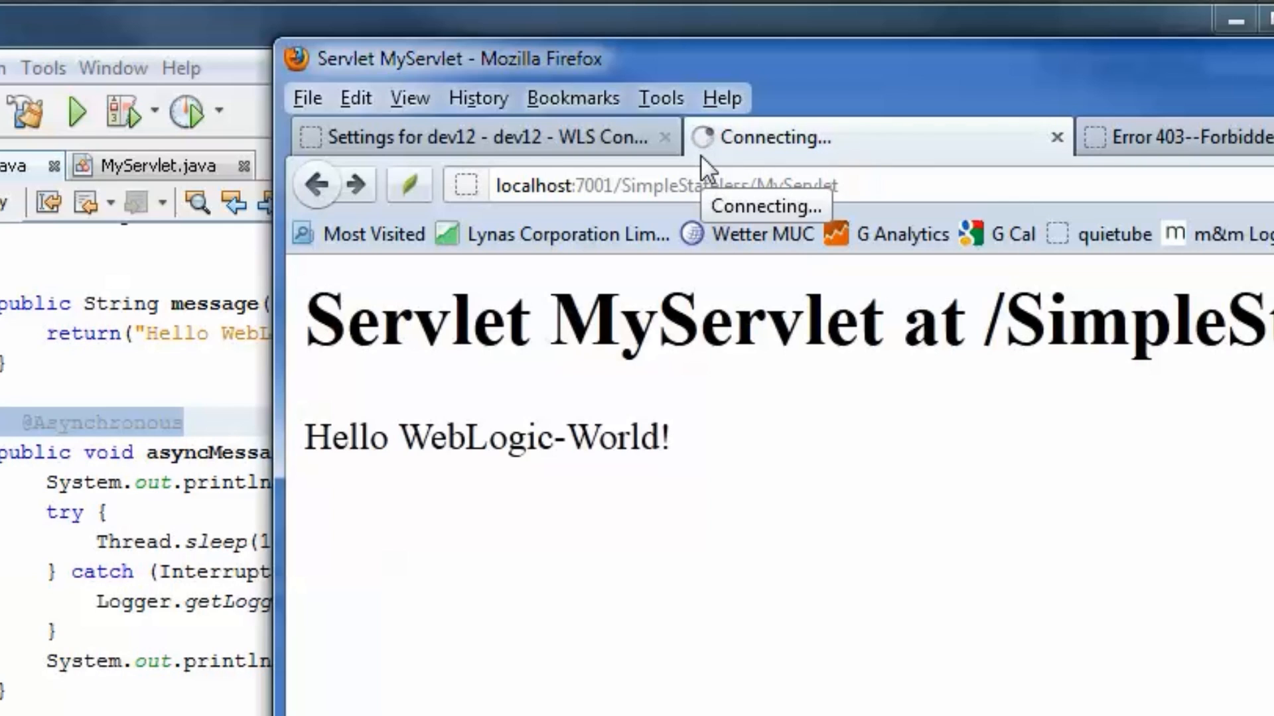